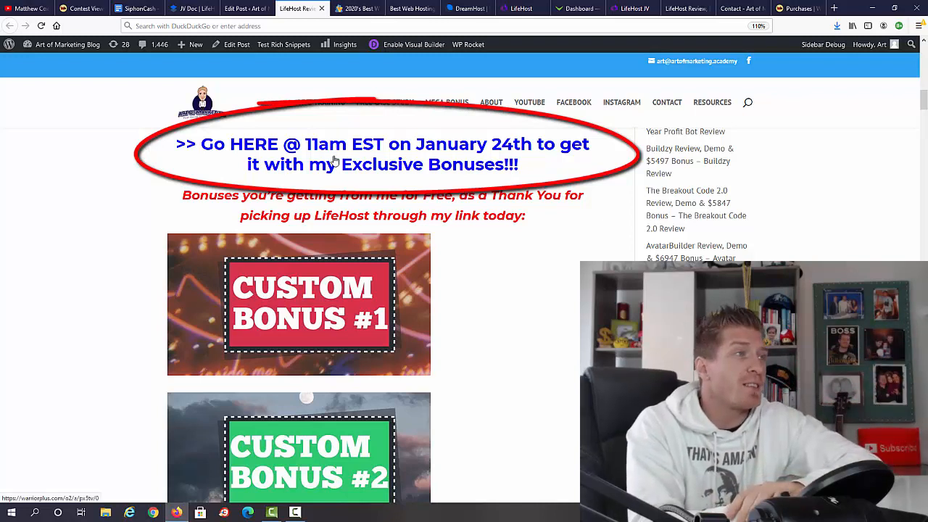
{"action": "mouse_move", "coordinate": [498, 163]}
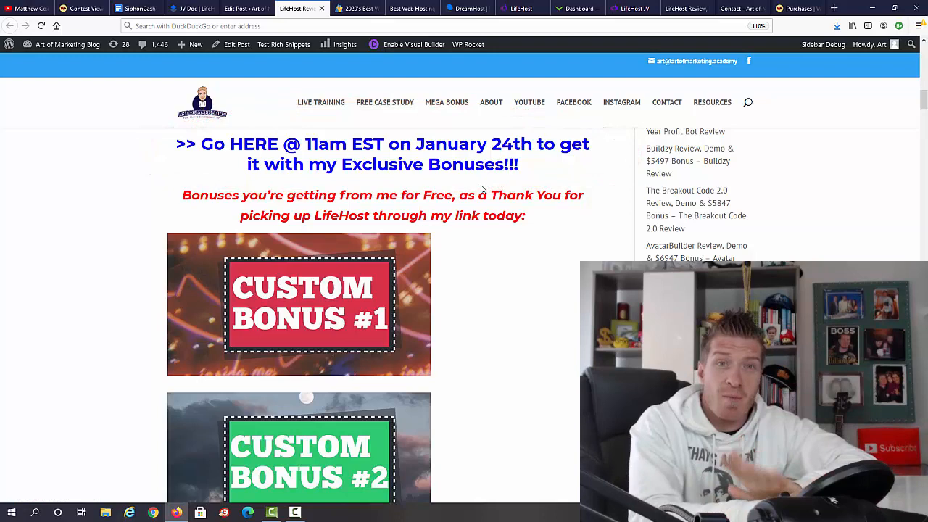
{"action": "mouse_move", "coordinate": [355, 8]}
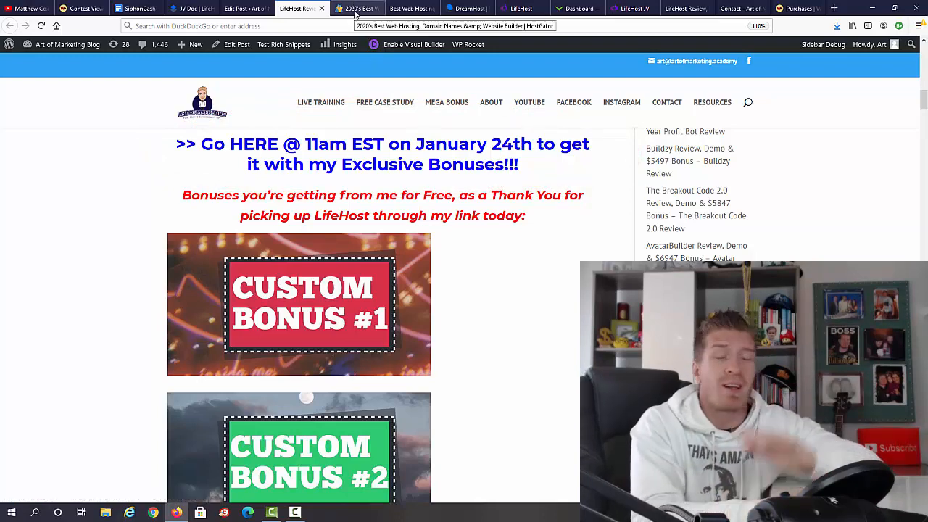
Compare HostGator's and Bluehost's (€2.47/mo) starting prices, then land on DreamHost's $2.59/mo homepage.
{"action": "left_click", "coordinate": [355, 8]}
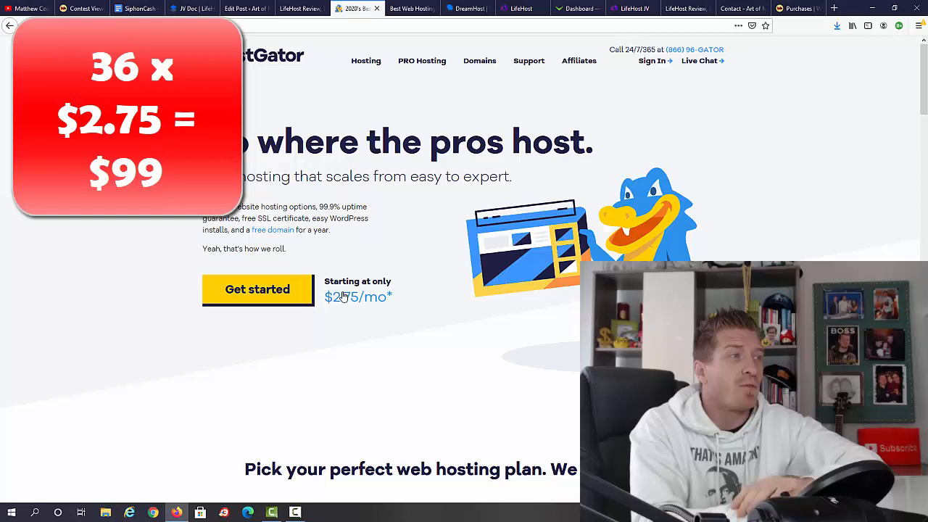
{"action": "mouse_move", "coordinate": [382, 313]}
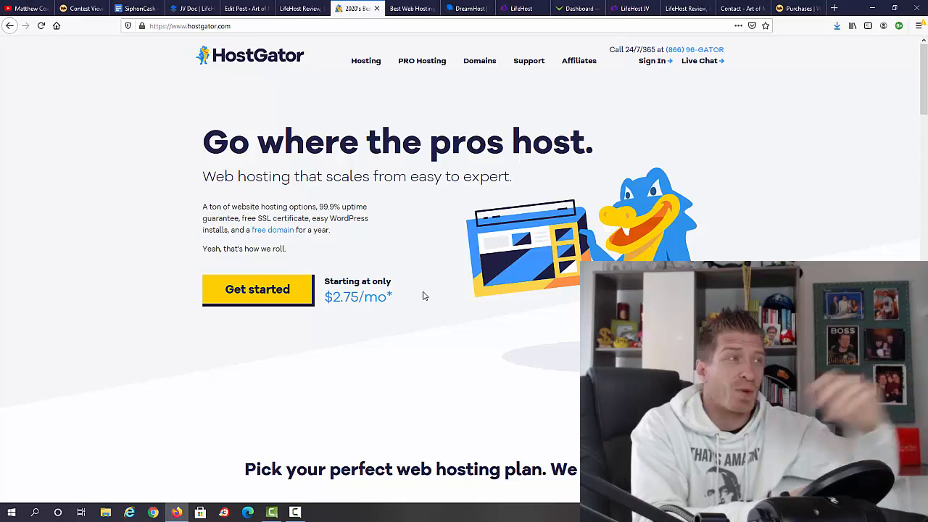
{"action": "left_click", "coordinate": [412, 9]}
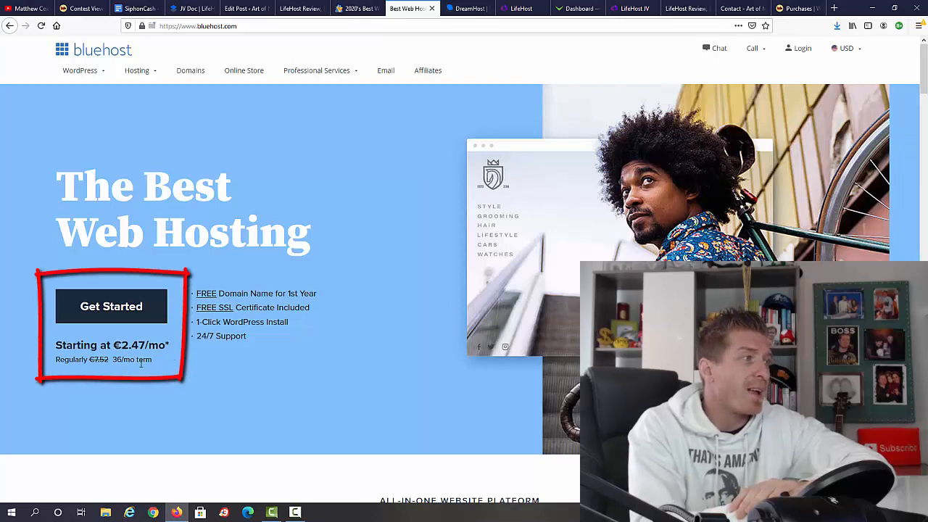
{"action": "double_click", "coordinate": [132, 359]}
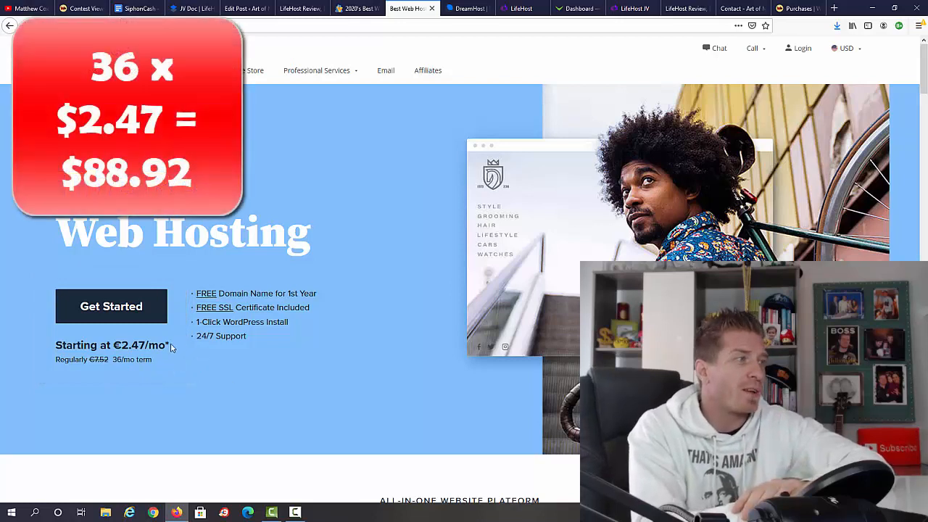
{"action": "double_click", "coordinate": [139, 345]}
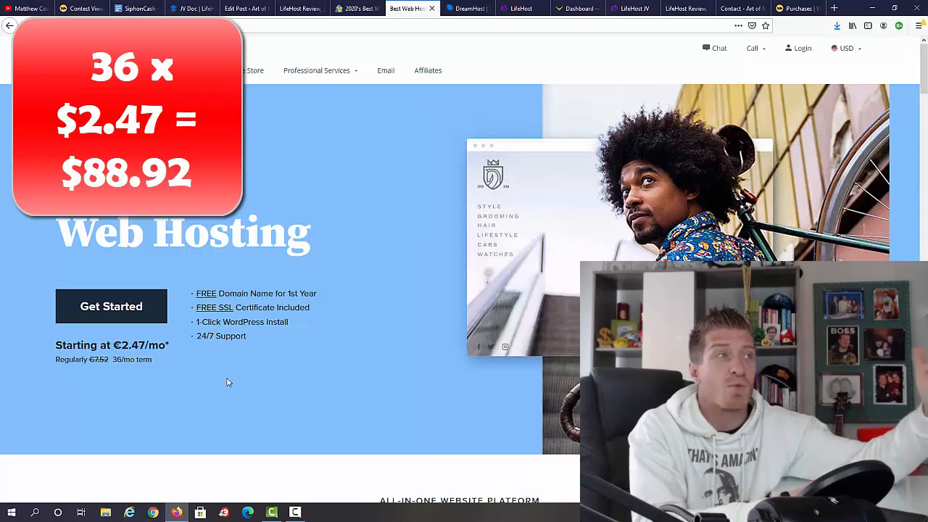
{"action": "left_click", "coordinate": [466, 9]}
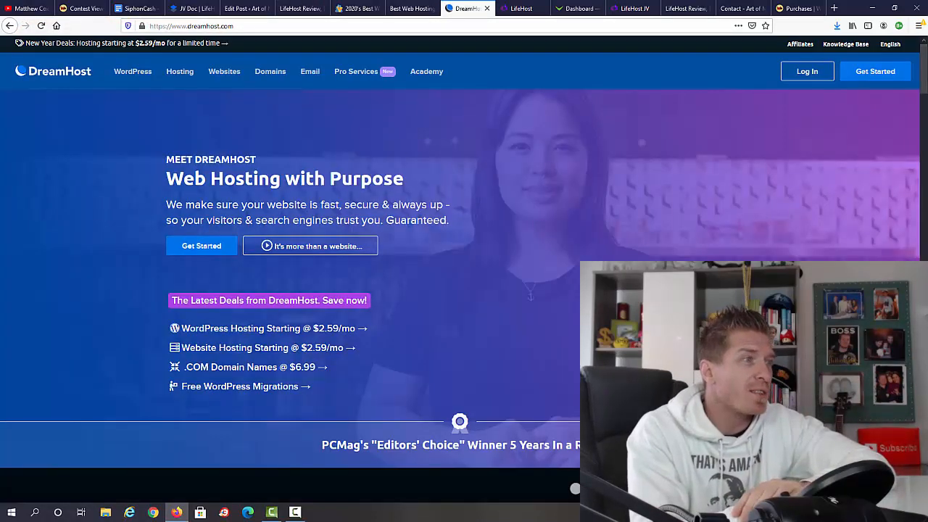
{"action": "scroll", "scroll_direction": "down", "scroll_amount": 3}
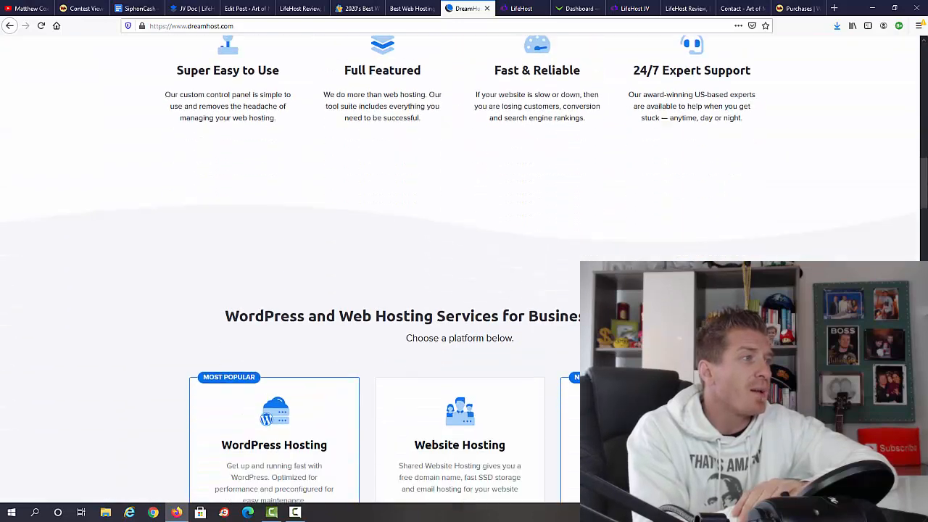
{"action": "scroll", "scroll_direction": "down", "scroll_amount": 3}
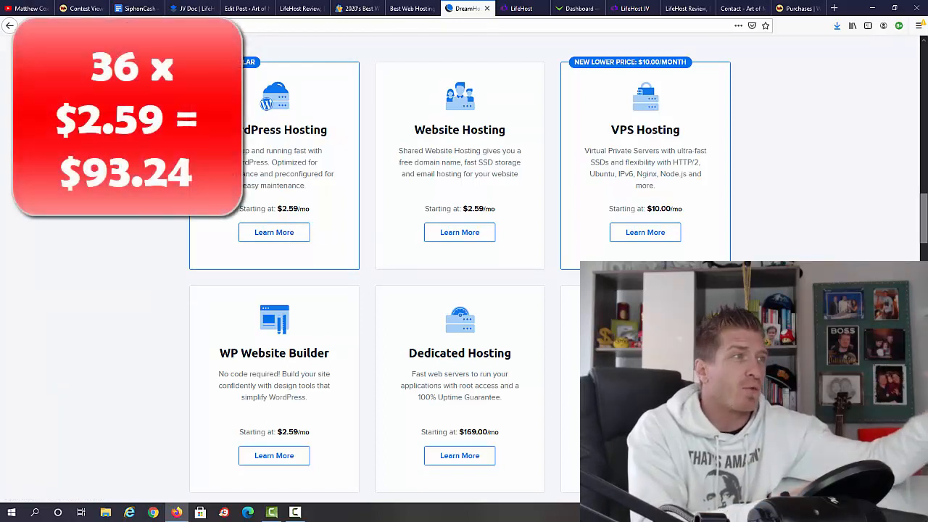
{"action": "scroll", "scroll_direction": "down", "scroll_amount": 3}
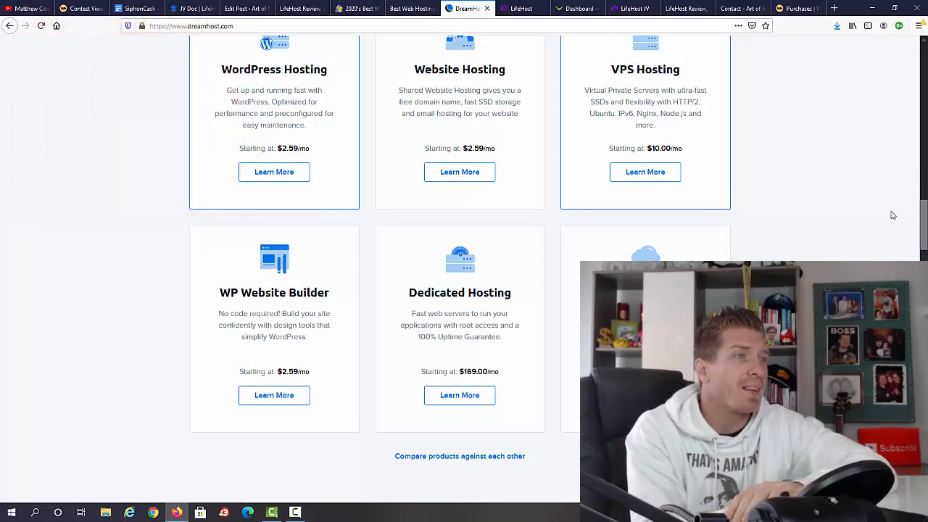
{"action": "scroll", "scroll_direction": "down", "scroll_amount": 3}
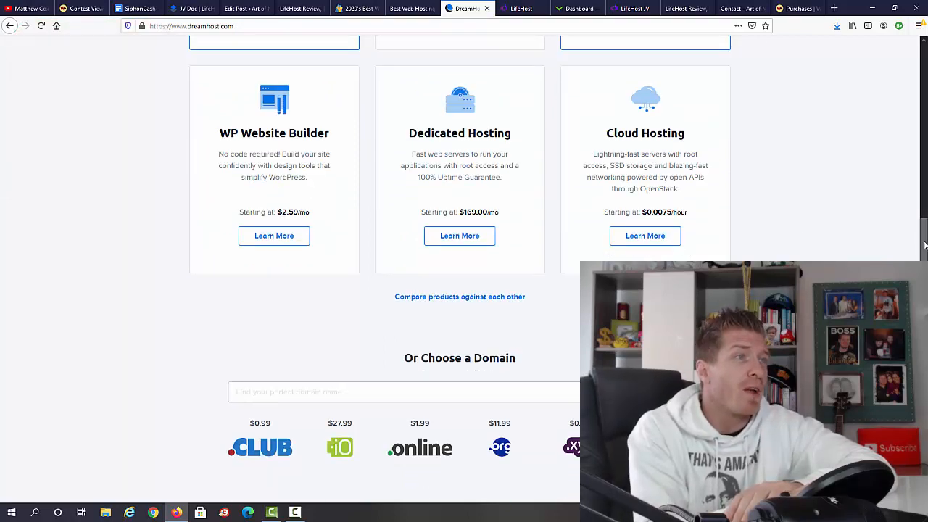
{"action": "scroll", "scroll_direction": "up", "scroll_amount": 3}
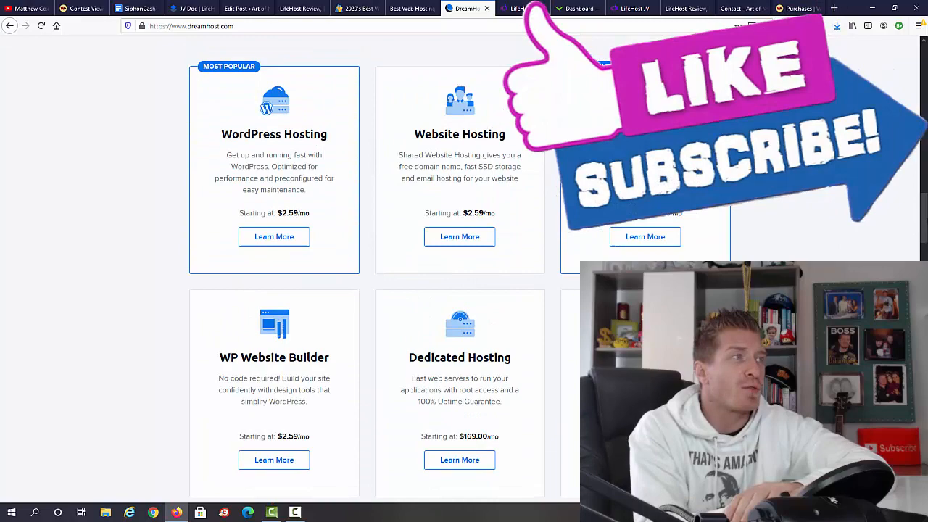
{"action": "scroll", "scroll_direction": "down", "scroll_amount": 3}
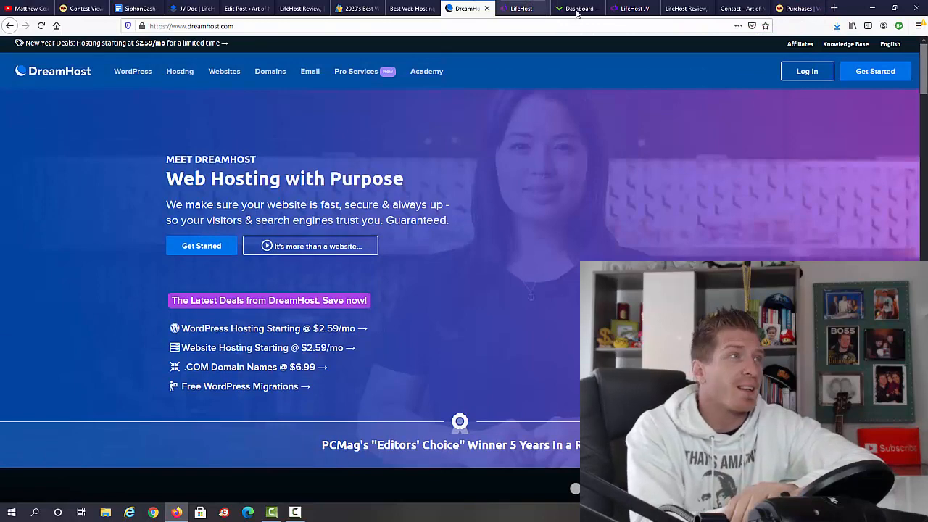
Read down the LifeHost sales page from the headline video to the one-time price offer and FAQ.
{"action": "left_click", "coordinate": [520, 9]}
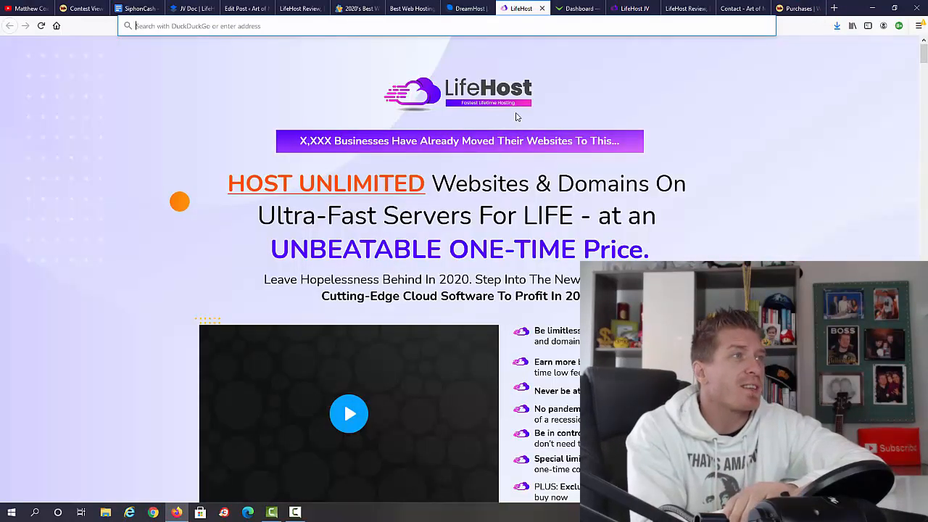
{"action": "mouse_move", "coordinate": [339, 199]}
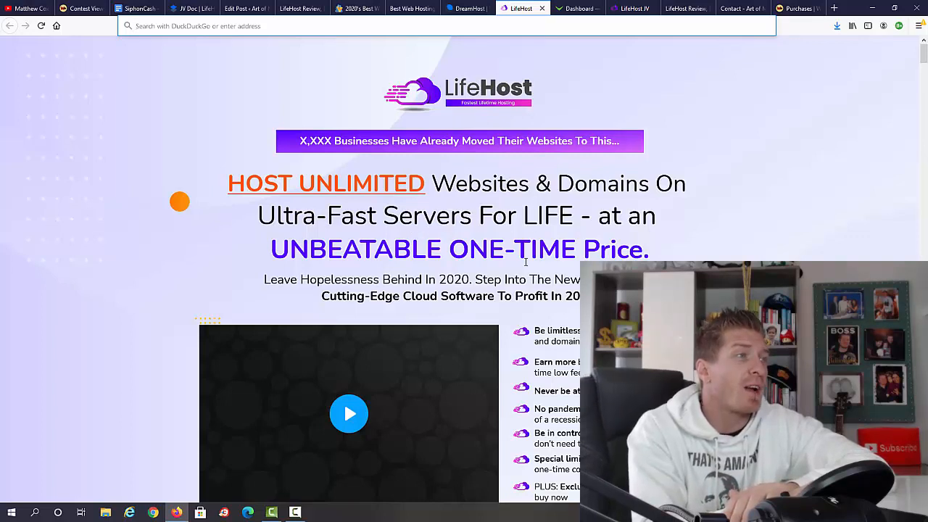
{"action": "mouse_move", "coordinate": [904, 78]}
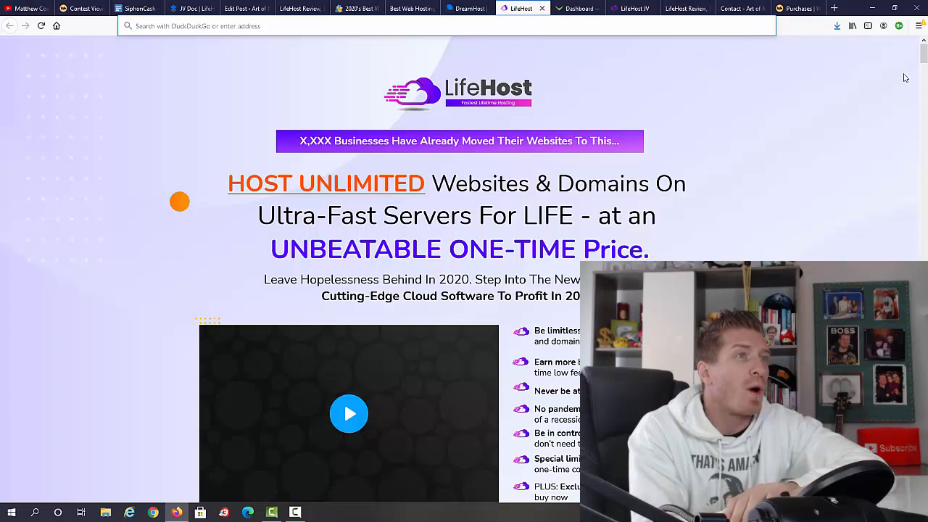
{"action": "scroll", "scroll_direction": "down", "scroll_amount": 3}
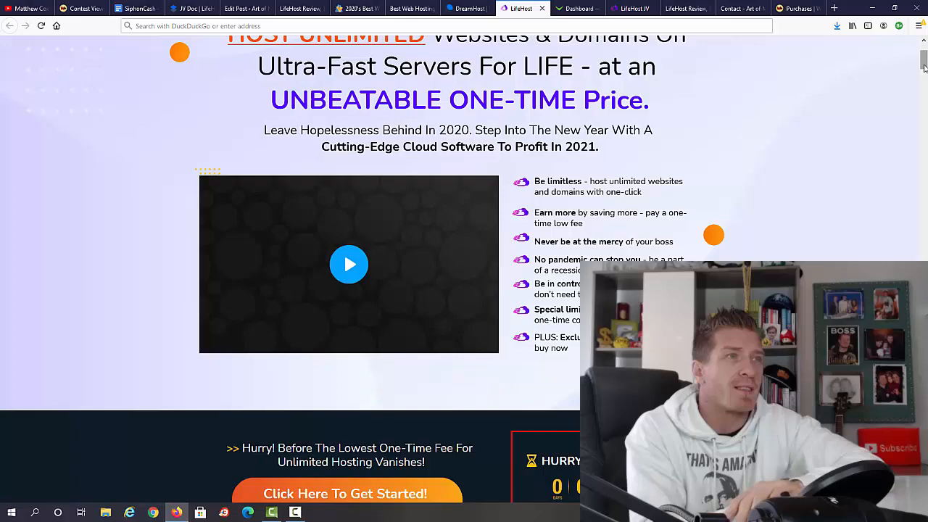
{"action": "scroll", "scroll_direction": "down", "scroll_amount": 3}
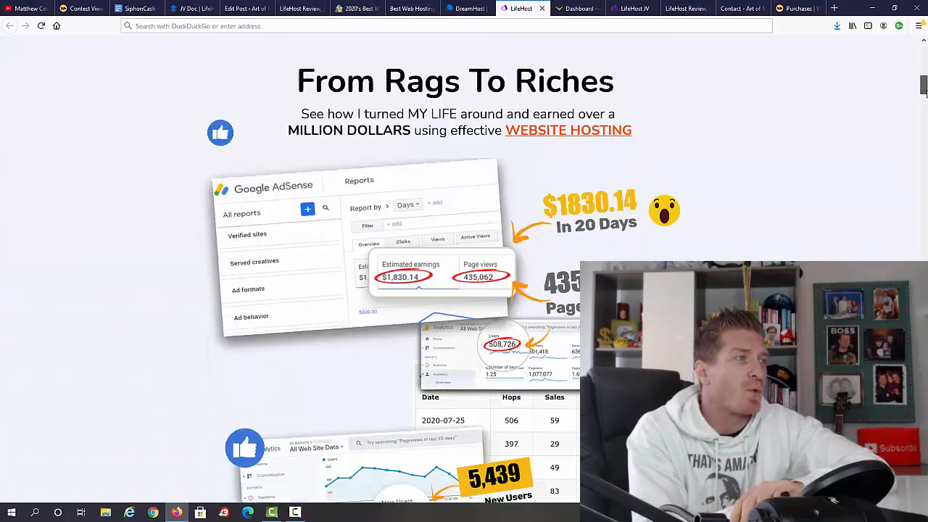
{"action": "scroll", "scroll_direction": "down", "scroll_amount": 3}
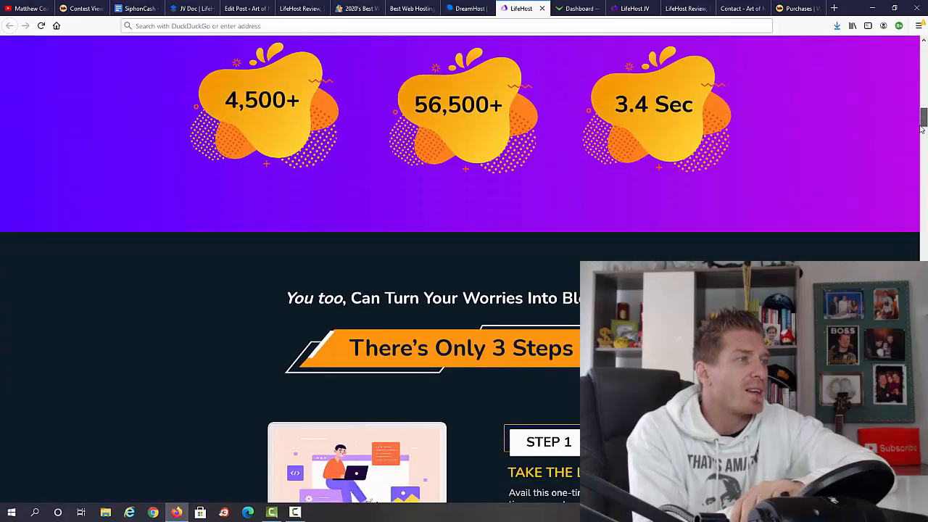
{"action": "scroll", "scroll_direction": "down", "scroll_amount": 3}
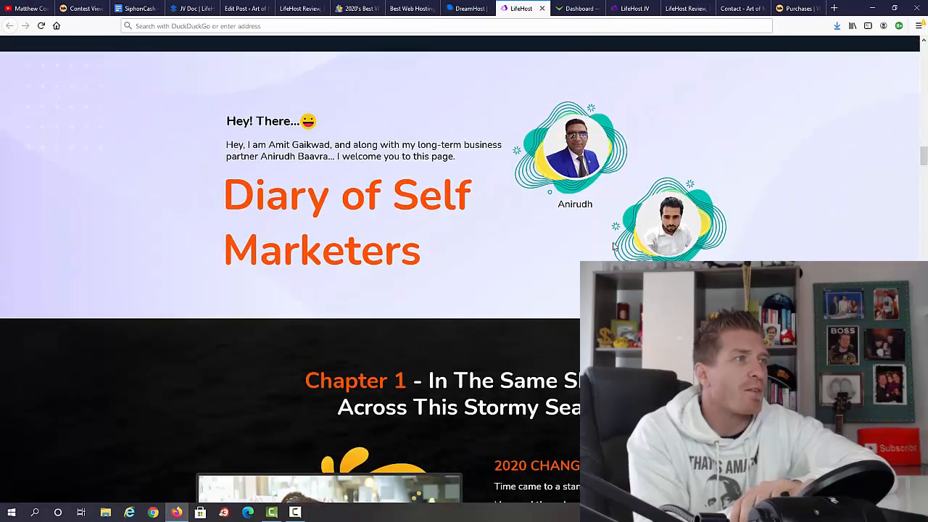
{"action": "scroll", "scroll_direction": "down", "scroll_amount": 3}
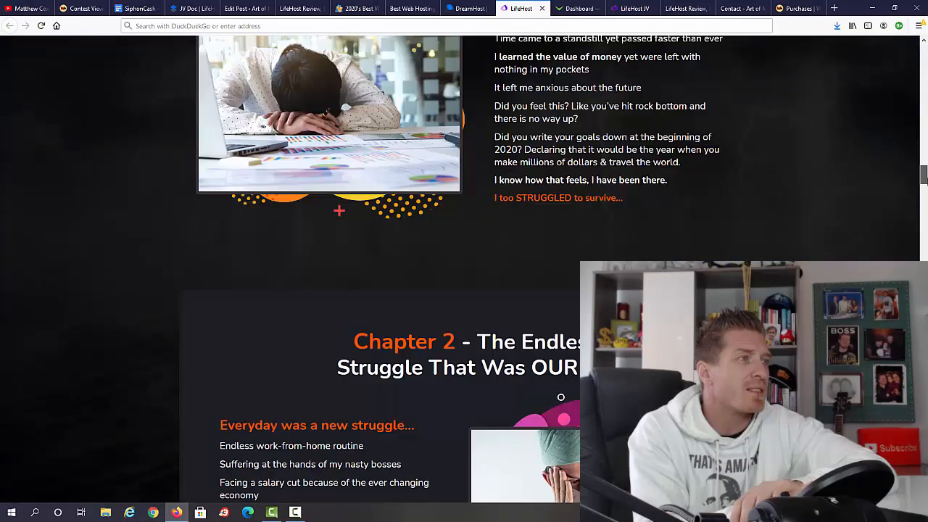
{"action": "scroll", "scroll_direction": "down", "scroll_amount": 3}
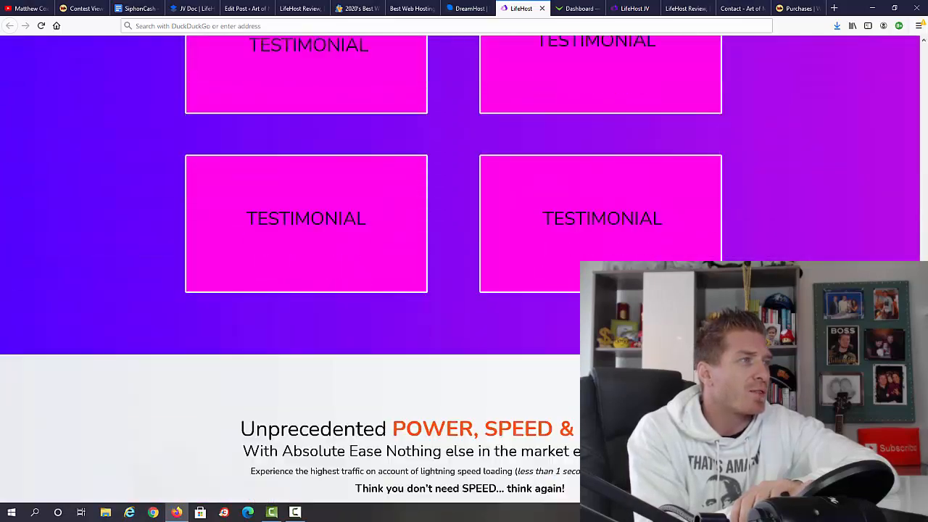
{"action": "scroll", "scroll_direction": "down", "scroll_amount": 3}
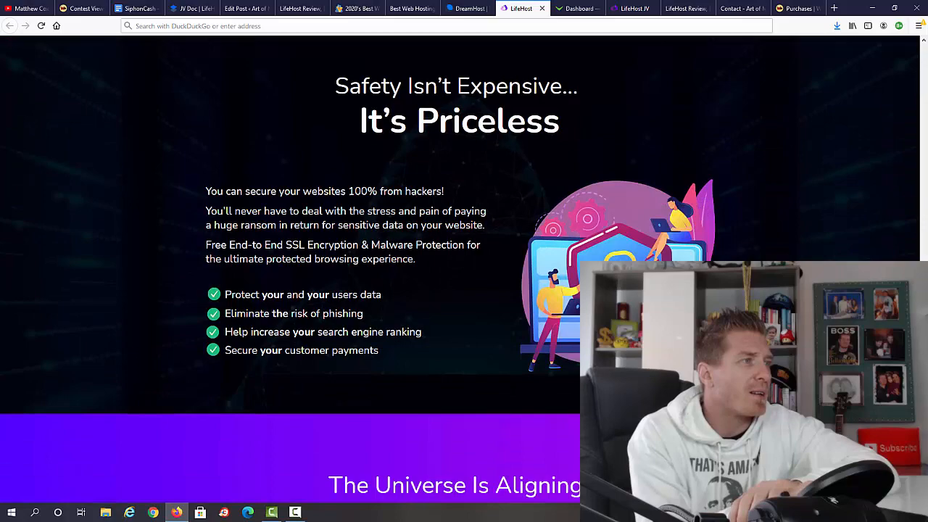
Review the footer area and head back toward the top of the LifeHost sales page.
{"action": "scroll", "scroll_direction": "up", "scroll_amount": 3}
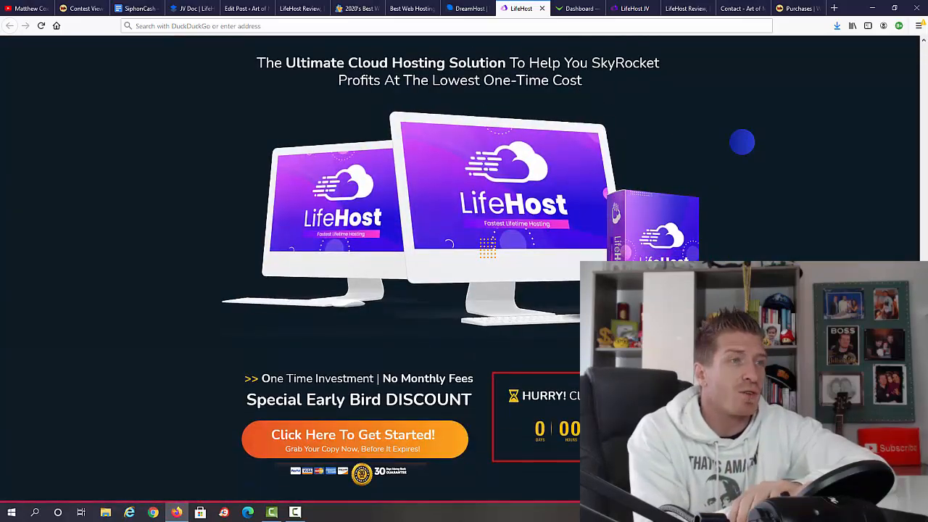
{"action": "scroll", "scroll_direction": "down", "scroll_amount": 3}
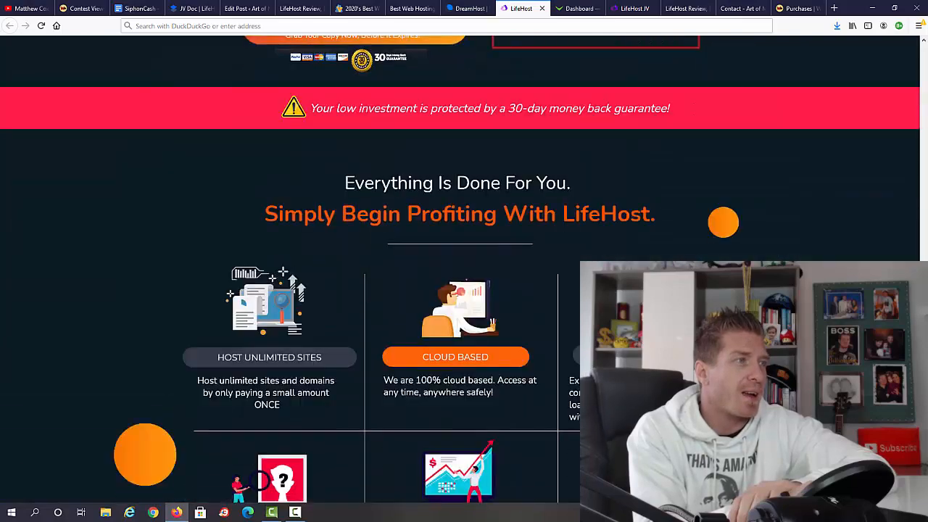
{"action": "scroll", "scroll_direction": "down", "scroll_amount": 3}
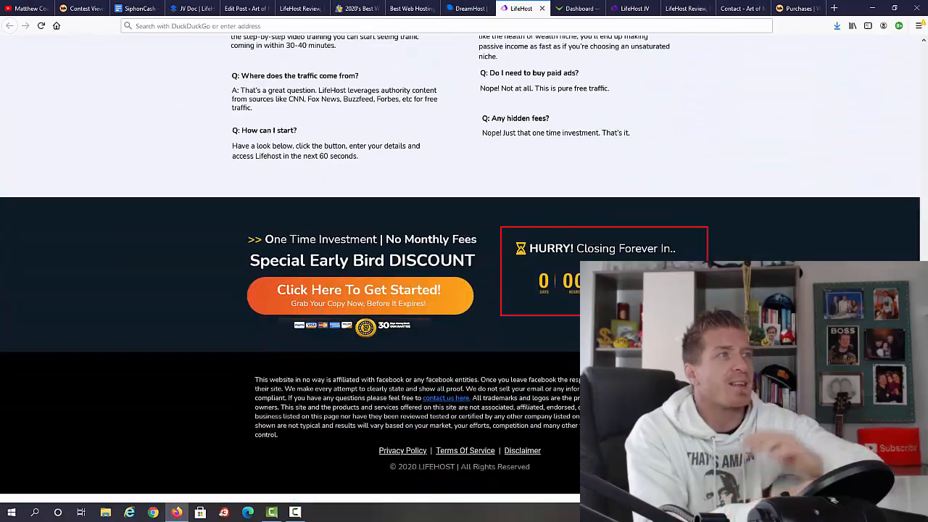
{"action": "scroll", "scroll_direction": "up", "scroll_amount": 3}
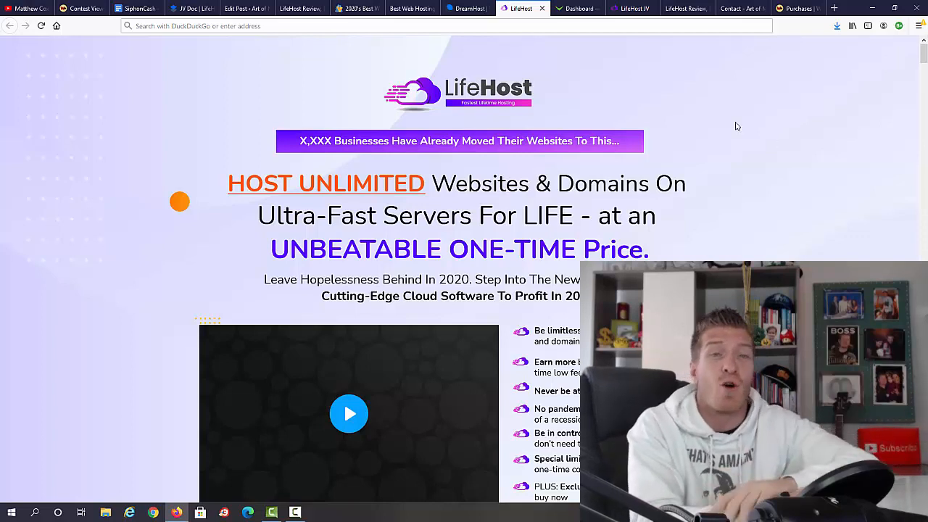
{"action": "mouse_move", "coordinate": [612, 14]}
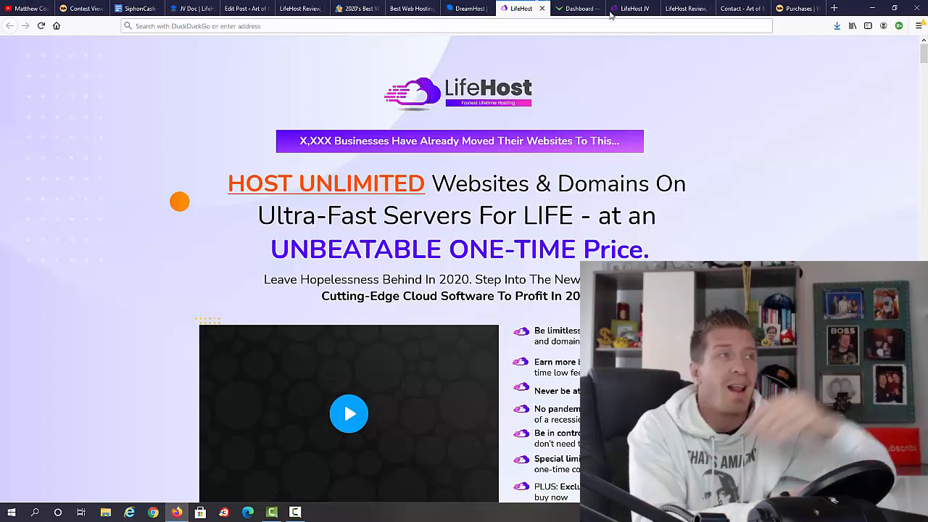
{"action": "mouse_move", "coordinate": [577, 8]}
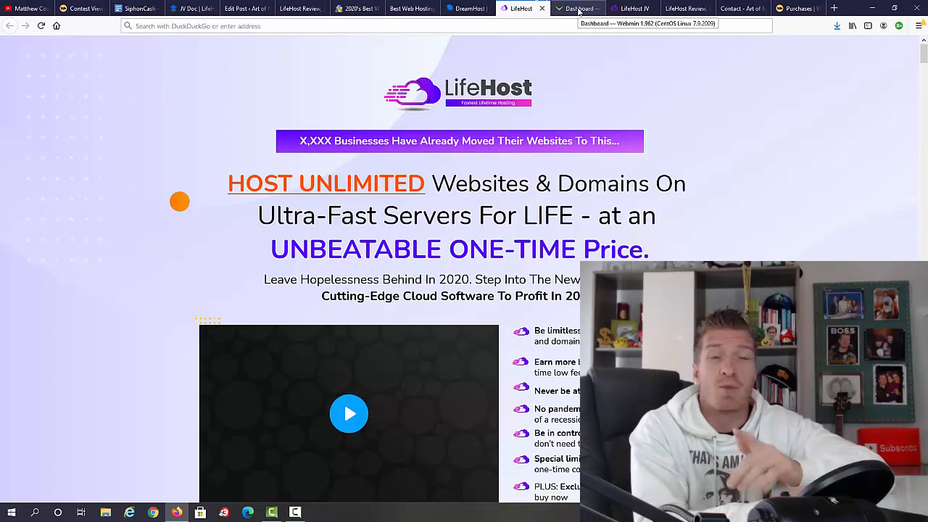
Show the Virtualmin dashboard for gamespotonline.com with recent logins and version 6.14.gpl server info.
{"action": "left_click", "coordinate": [577, 8]}
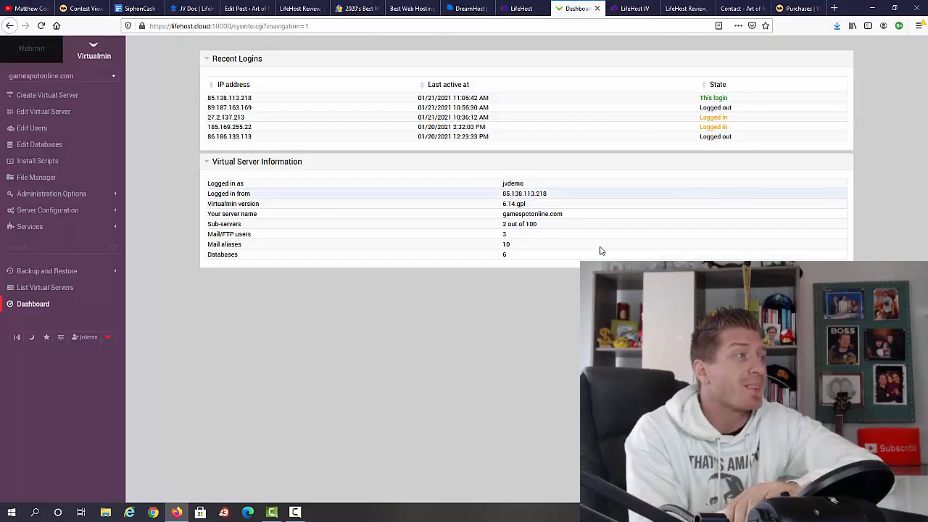
{"action": "mouse_move", "coordinate": [411, 354]}
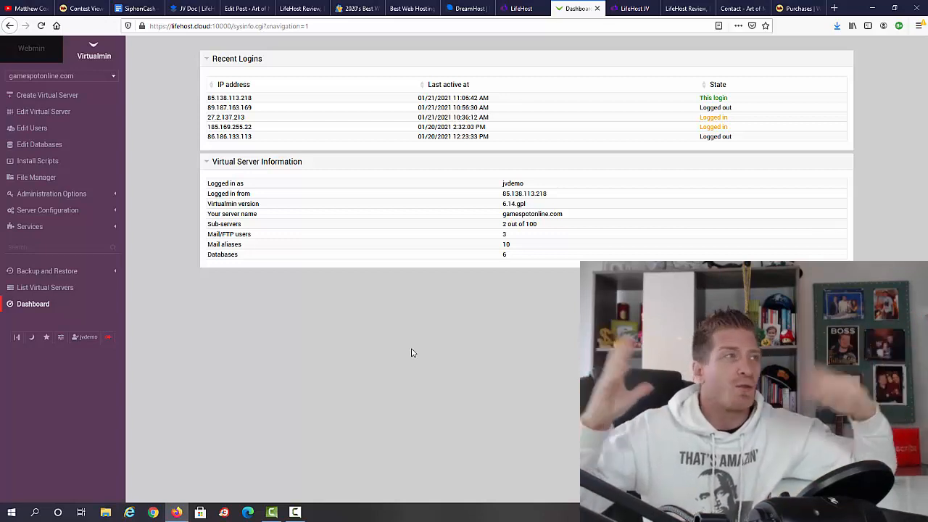
{"action": "mouse_move", "coordinate": [206, 111]}
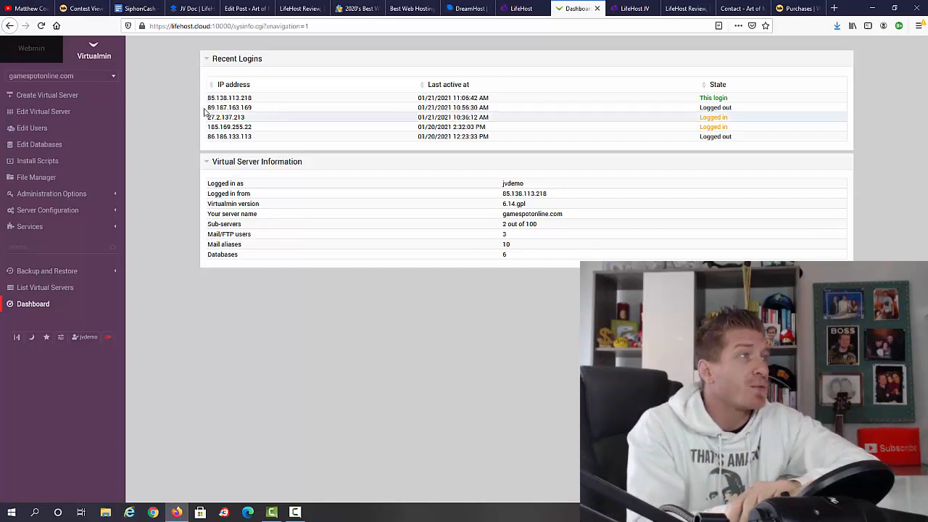
{"action": "mouse_move", "coordinate": [316, 359]}
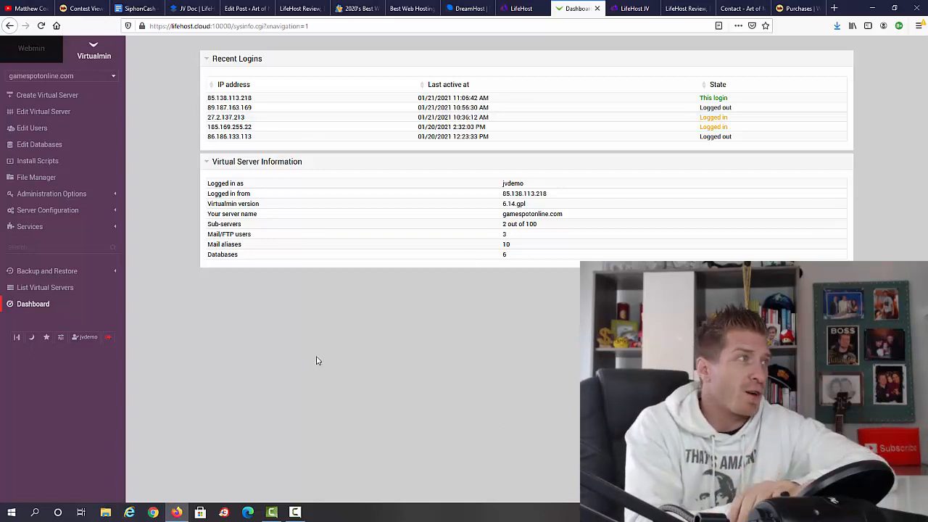
{"action": "mouse_move", "coordinate": [374, 328]}
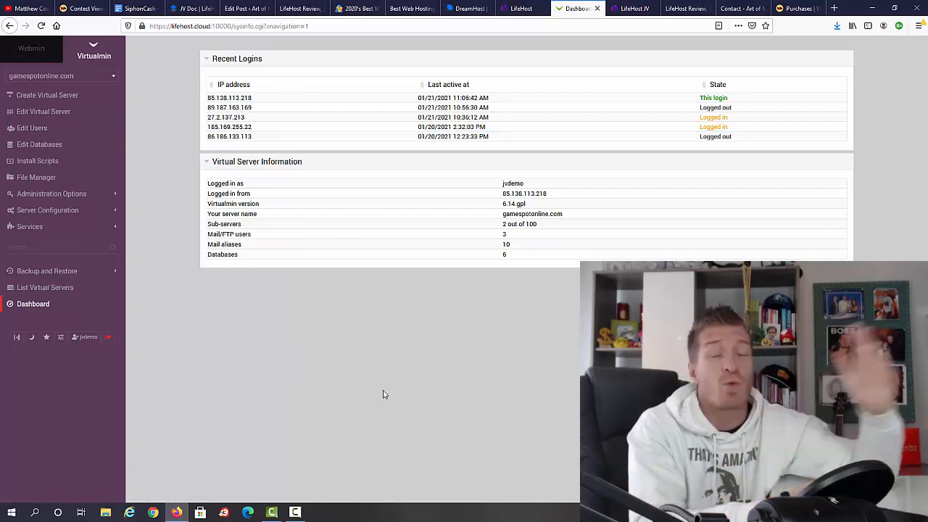
{"action": "mouse_move", "coordinate": [292, 348]}
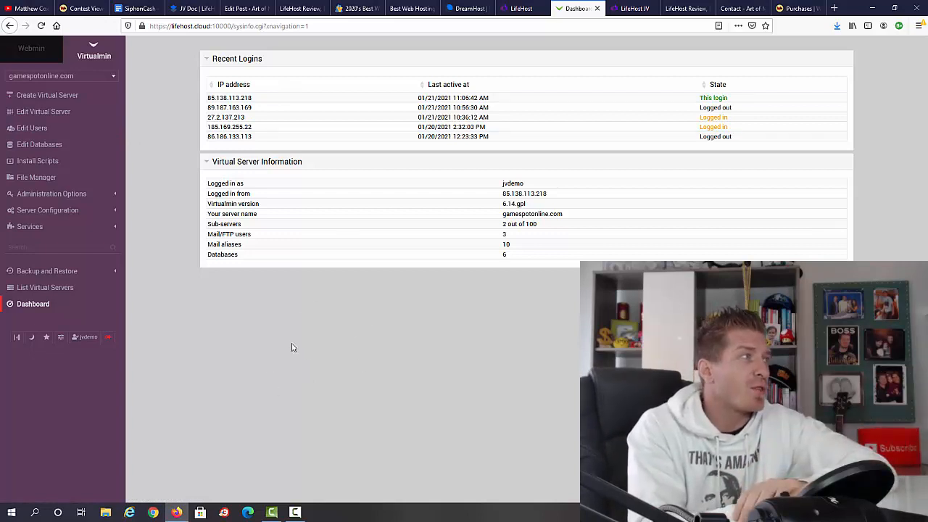
{"action": "mouse_move", "coordinate": [47, 96]}
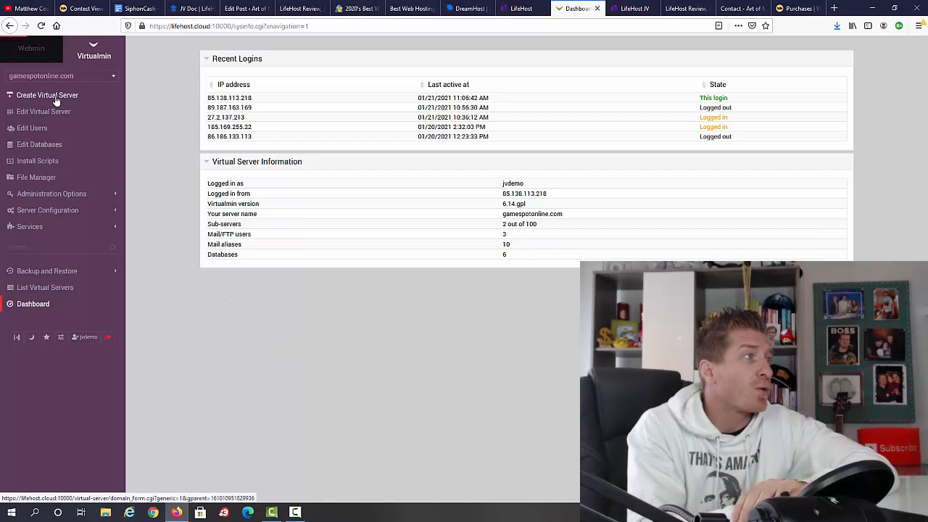
Start a new virtual sub-server with '.gamespotonline.com' entered as the domain name.
{"action": "left_click", "coordinate": [46, 95]}
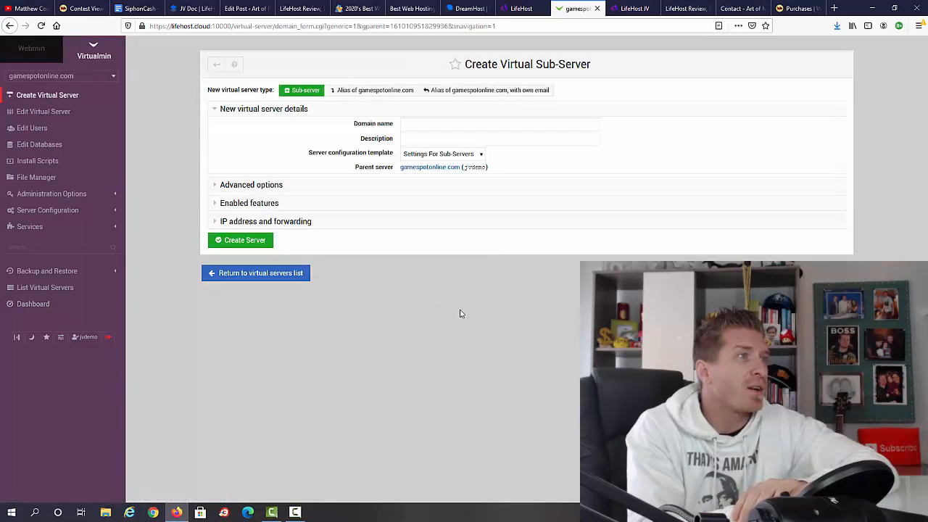
{"action": "left_click", "coordinate": [500, 123]}
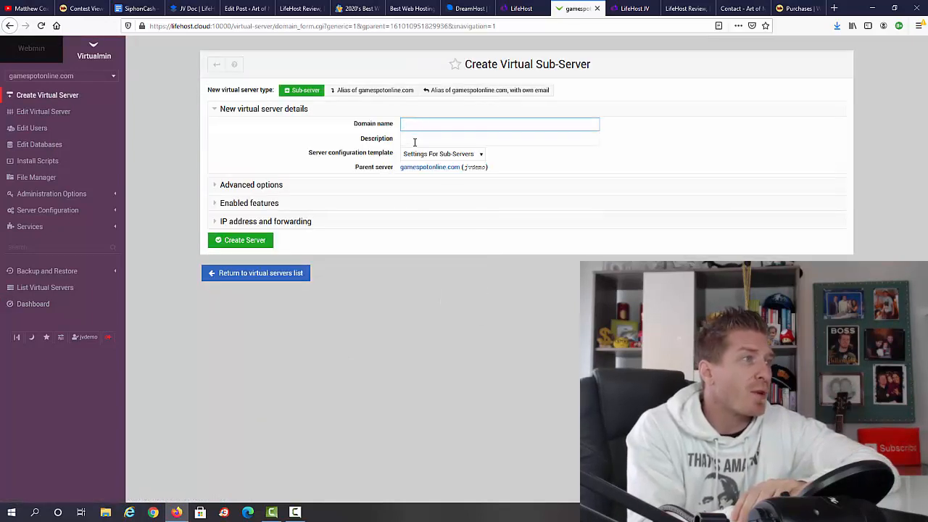
{"action": "type", "text": ".gamespotonline.com"}
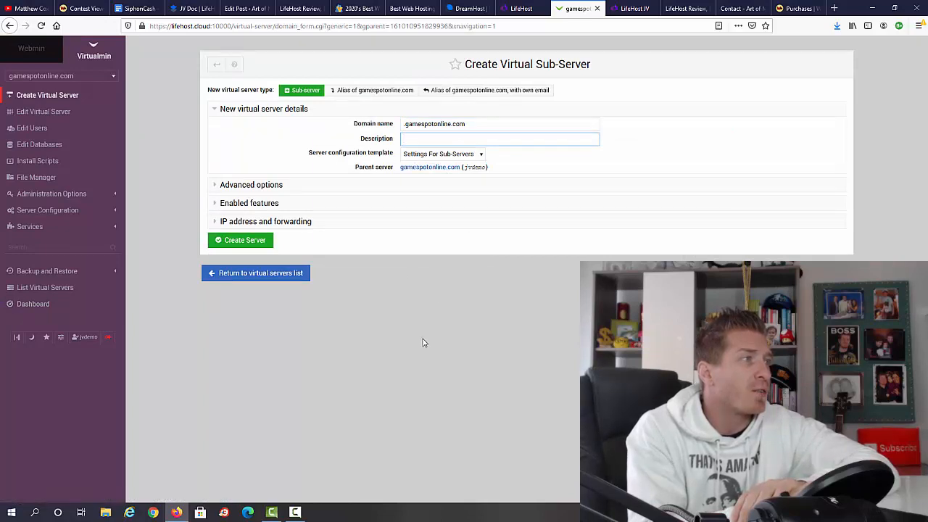
{"action": "mouse_move", "coordinate": [487, 369]}
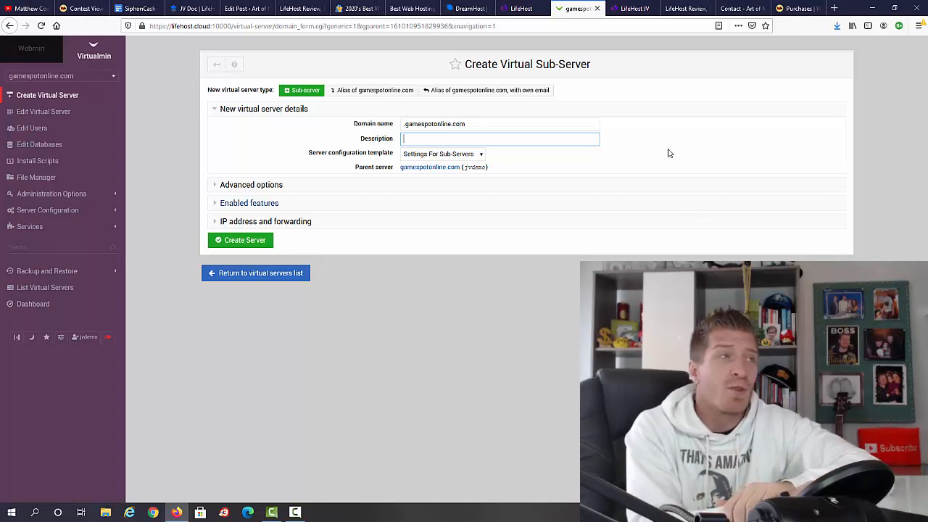
Move down the LifeHost pricing page past the frontend offer to OTO #1 LifeHost Premium ($27-$37).
{"action": "left_click", "coordinate": [631, 9]}
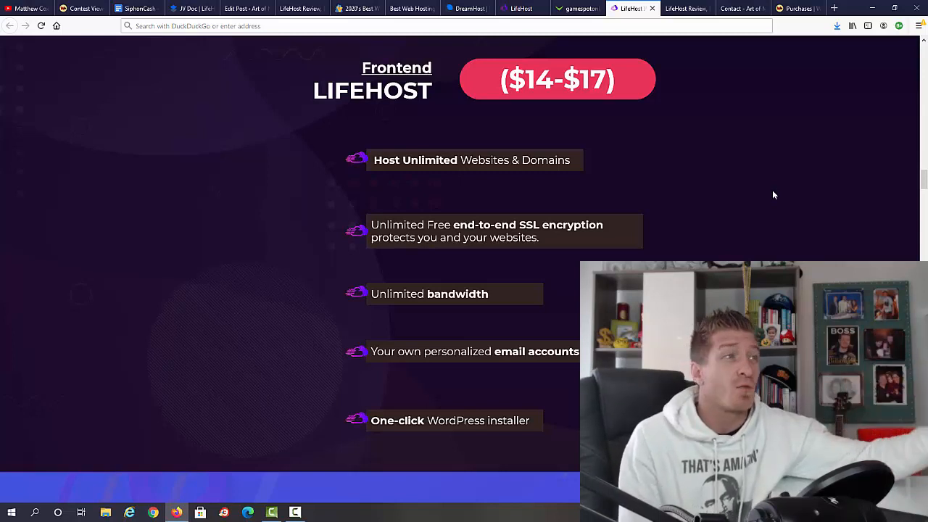
{"action": "mouse_move", "coordinate": [667, 183]}
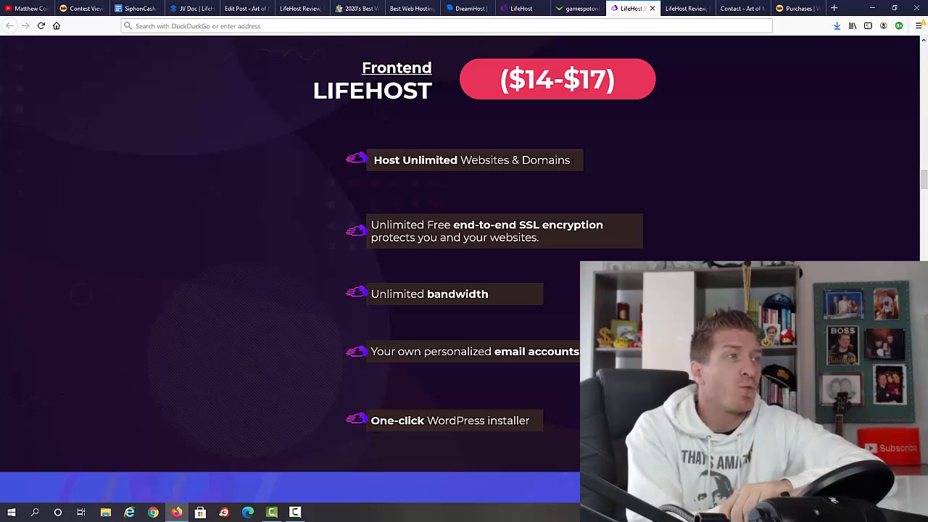
{"action": "mouse_move", "coordinate": [650, 157]}
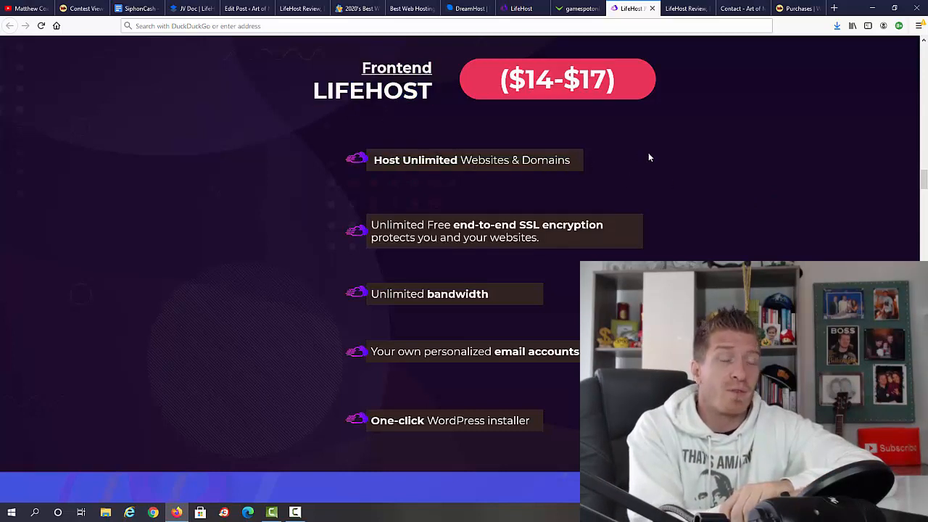
{"action": "mouse_move", "coordinate": [625, 192]}
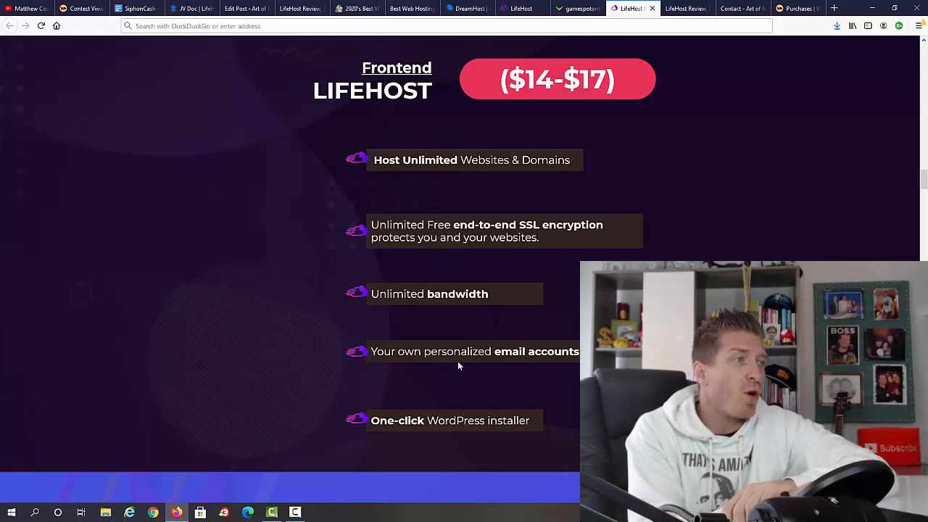
{"action": "mouse_move", "coordinate": [397, 438]}
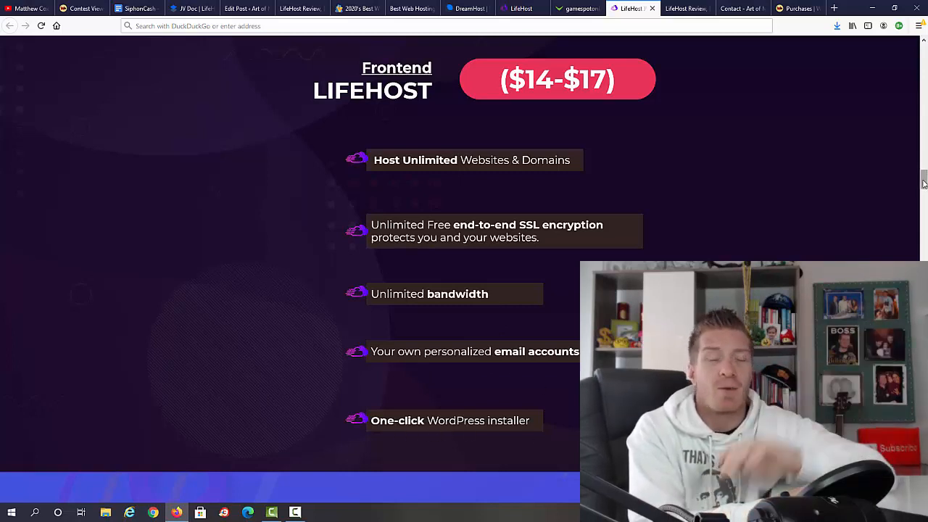
{"action": "scroll", "scroll_direction": "down", "scroll_amount": 3}
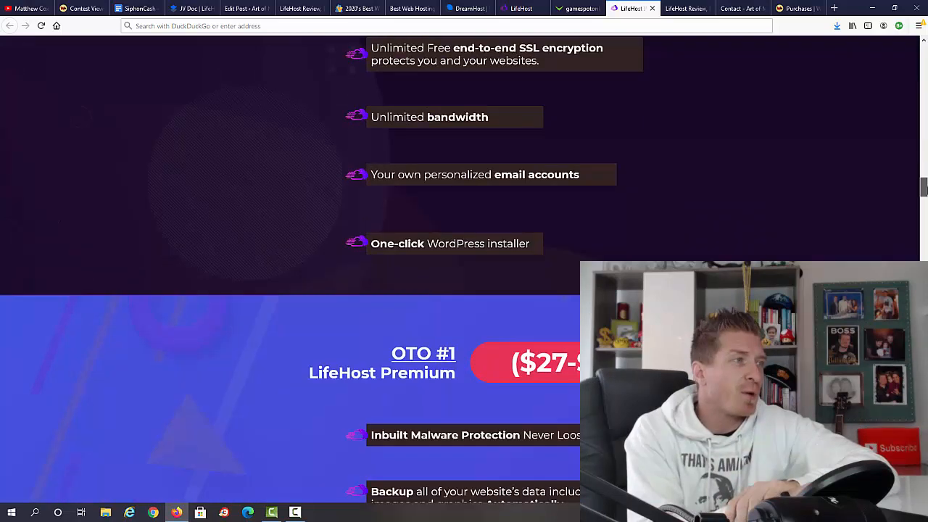
{"action": "scroll", "scroll_direction": "down", "scroll_amount": 3}
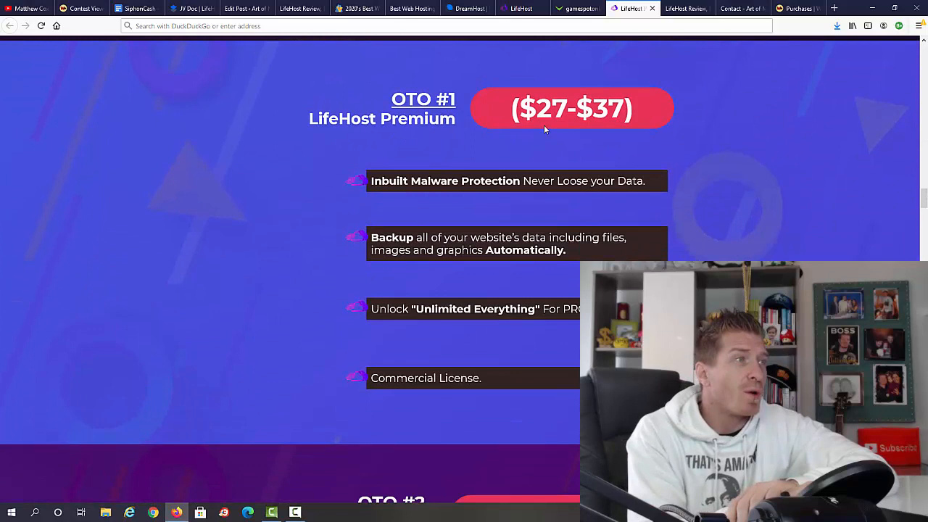
{"action": "mouse_move", "coordinate": [419, 206]}
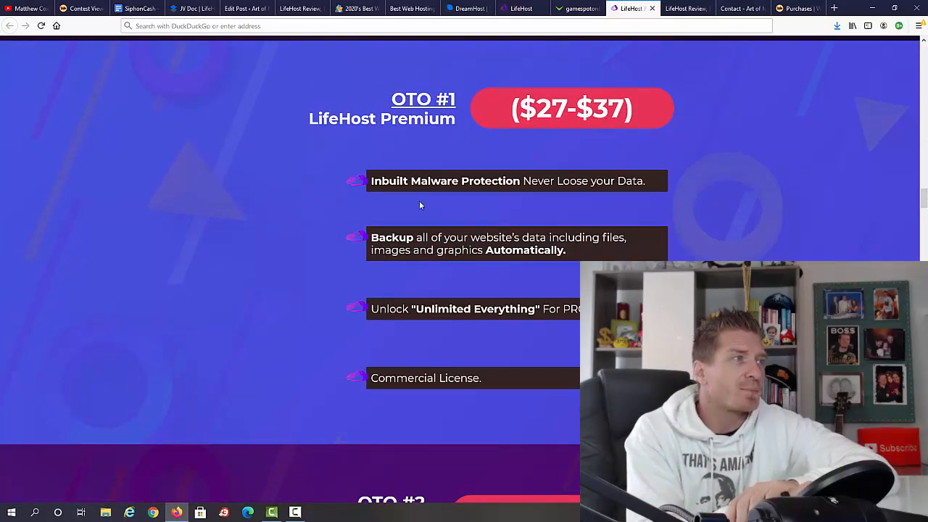
{"action": "mouse_move", "coordinate": [506, 197]}
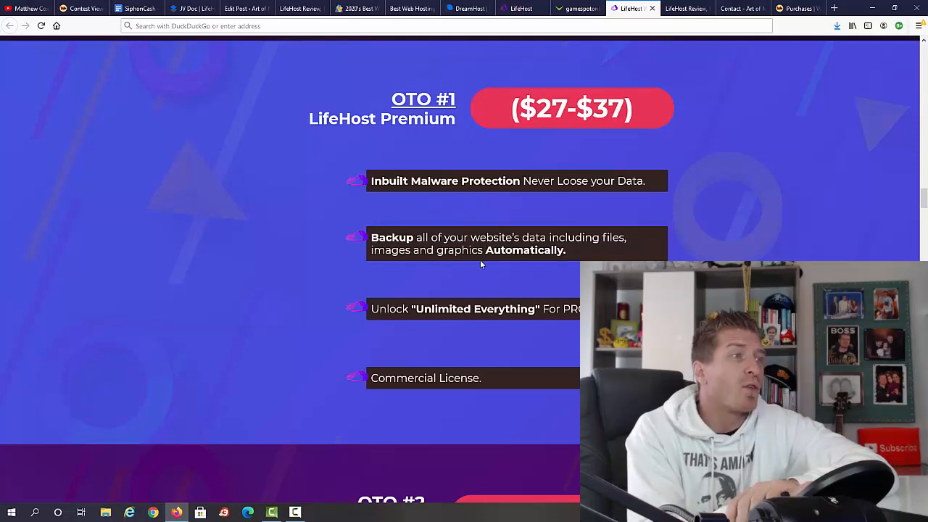
{"action": "mouse_move", "coordinate": [453, 320]}
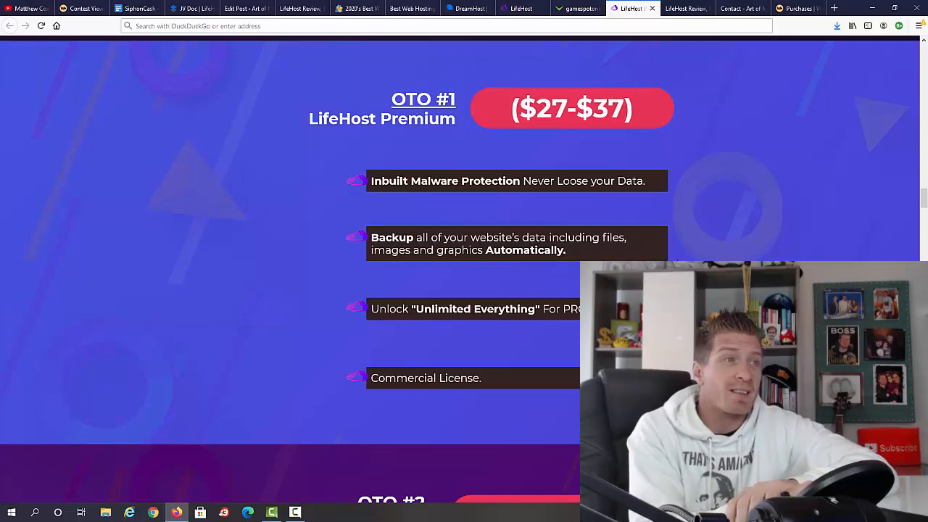
{"action": "scroll", "scroll_direction": "down", "scroll_amount": 3}
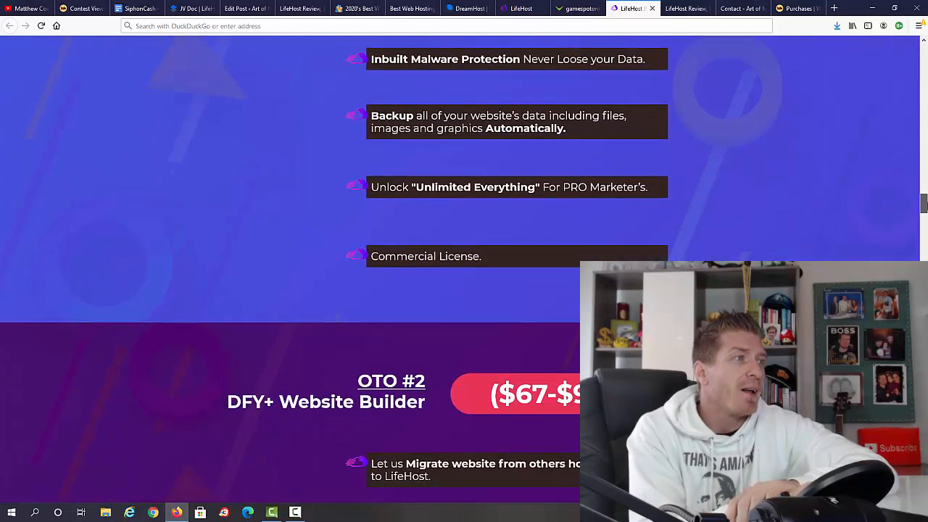
Show OTO #2 DFY+ Website Builder's features ($67-$97) down to the start of OTO #3 Cloud Drive.
{"action": "scroll", "scroll_direction": "down", "scroll_amount": 3}
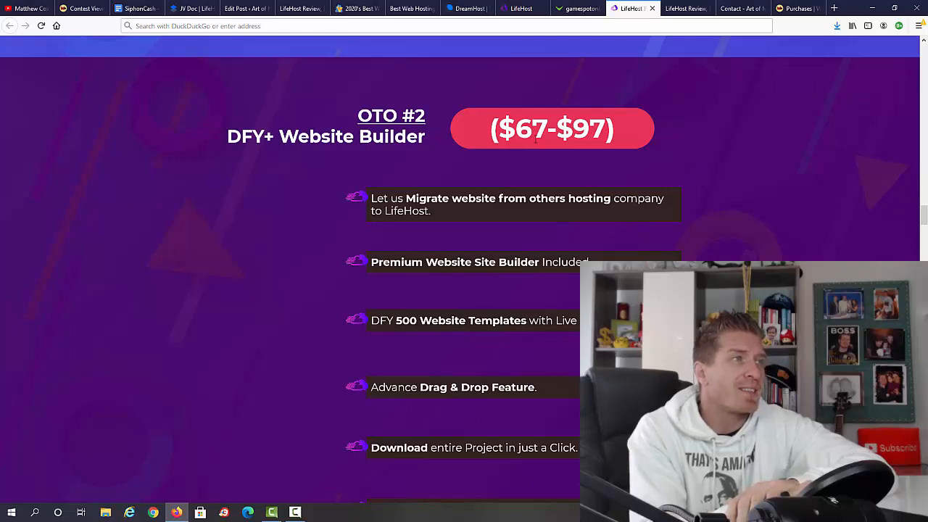
{"action": "mouse_move", "coordinate": [464, 227]}
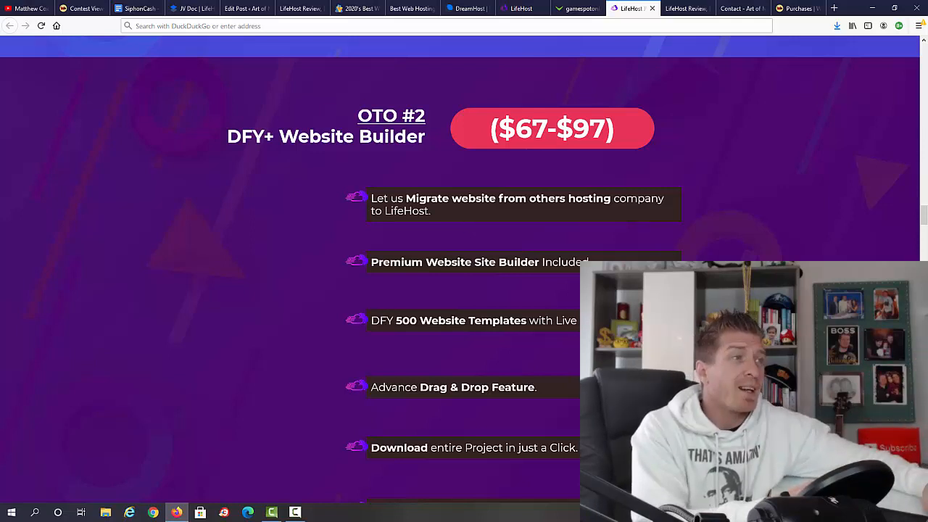
{"action": "mouse_move", "coordinate": [386, 340]}
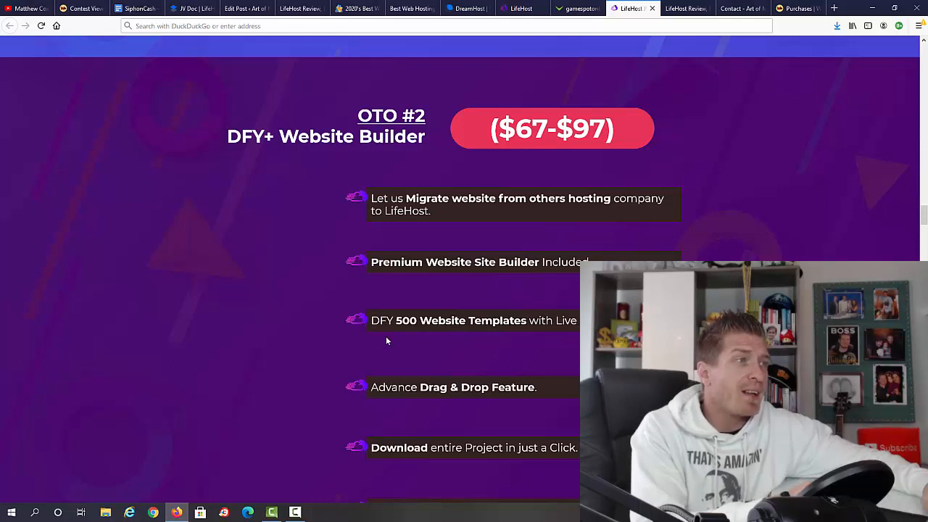
{"action": "mouse_move", "coordinate": [548, 339]}
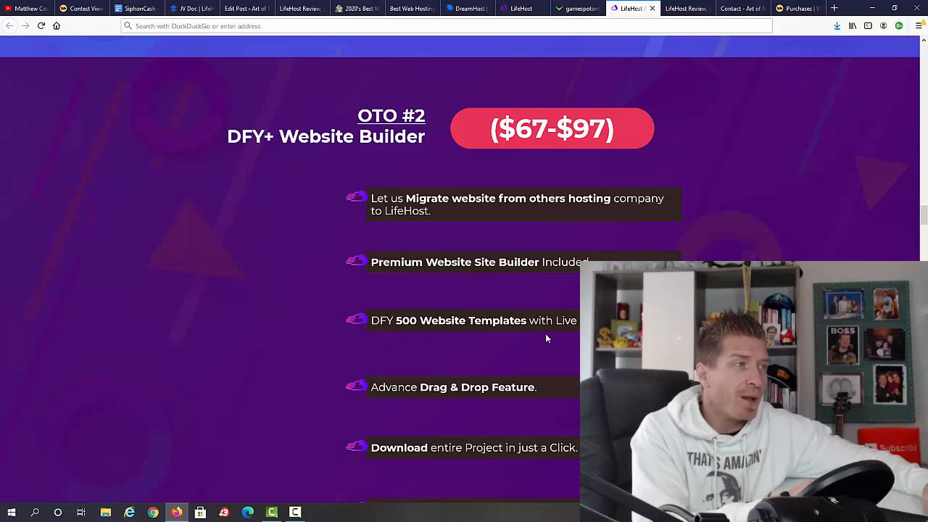
{"action": "mouse_move", "coordinate": [562, 415]}
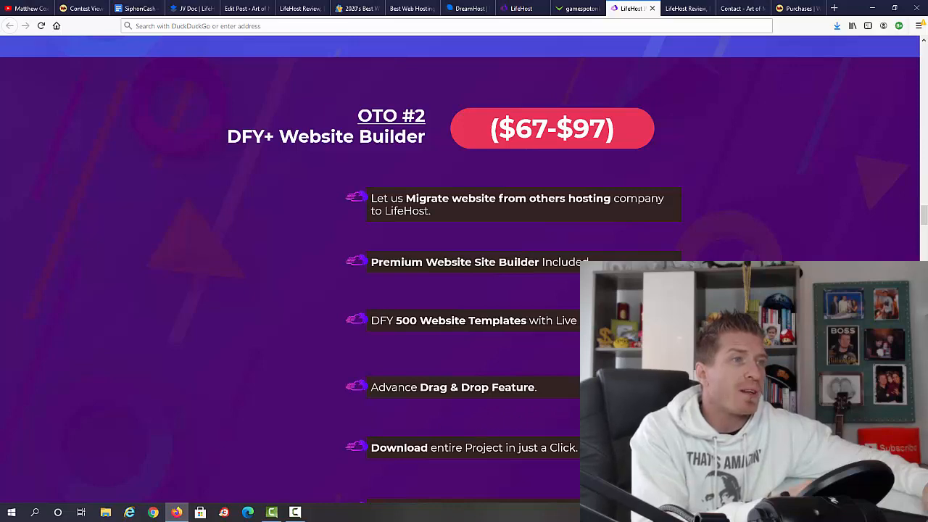
{"action": "scroll", "scroll_direction": "down", "scroll_amount": 3}
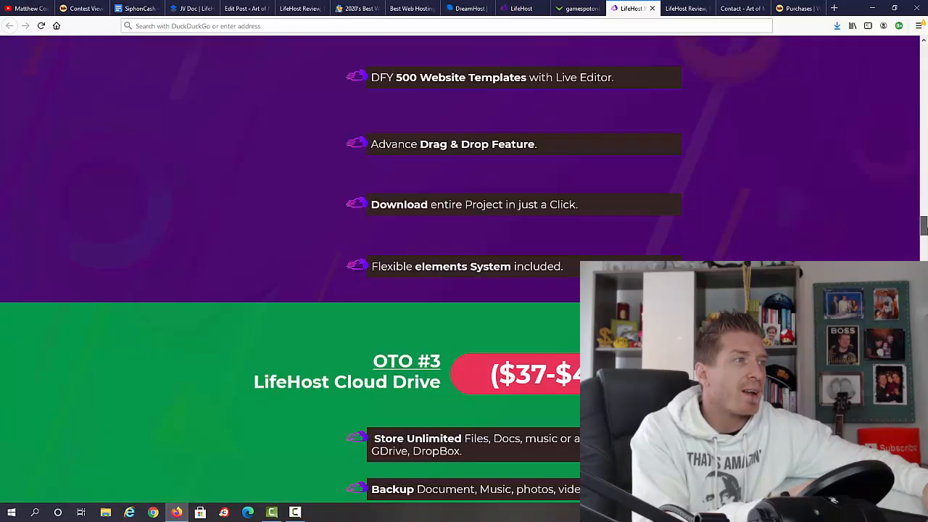
Show OTO #3 LifeHost Cloud Drive's full feature list ($37-$47) down to OTO #4 Life SEO Unlimited.
{"action": "scroll", "scroll_direction": "down", "scroll_amount": 3}
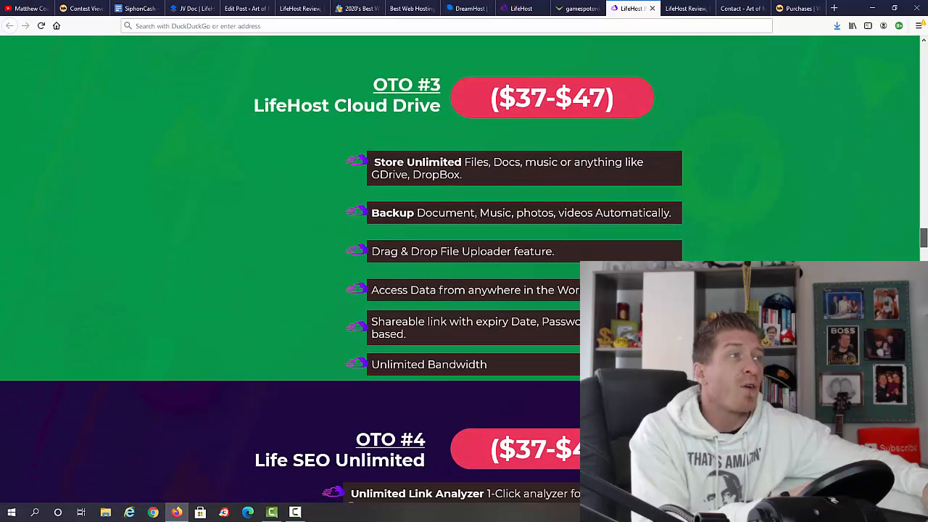
{"action": "mouse_move", "coordinate": [568, 123]}
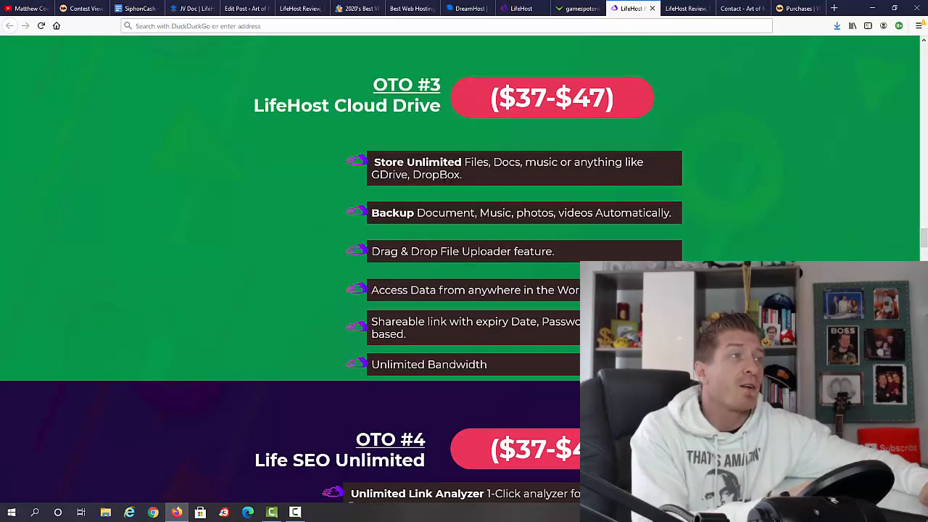
{"action": "mouse_move", "coordinate": [470, 178]}
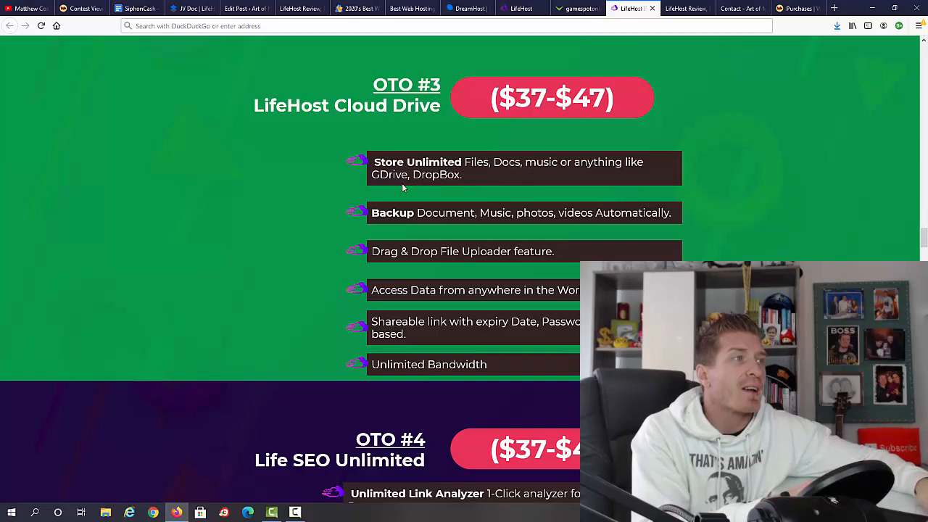
{"action": "mouse_move", "coordinate": [422, 230]}
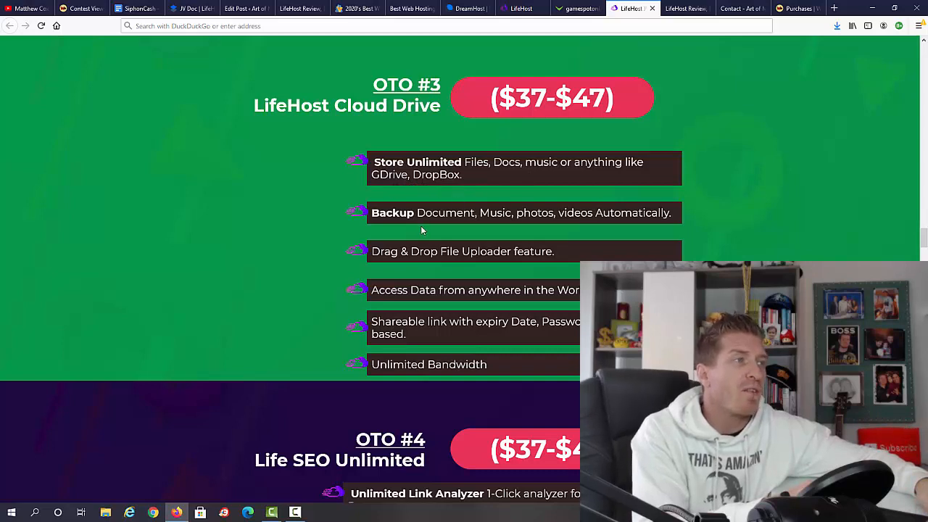
{"action": "mouse_move", "coordinate": [529, 266]}
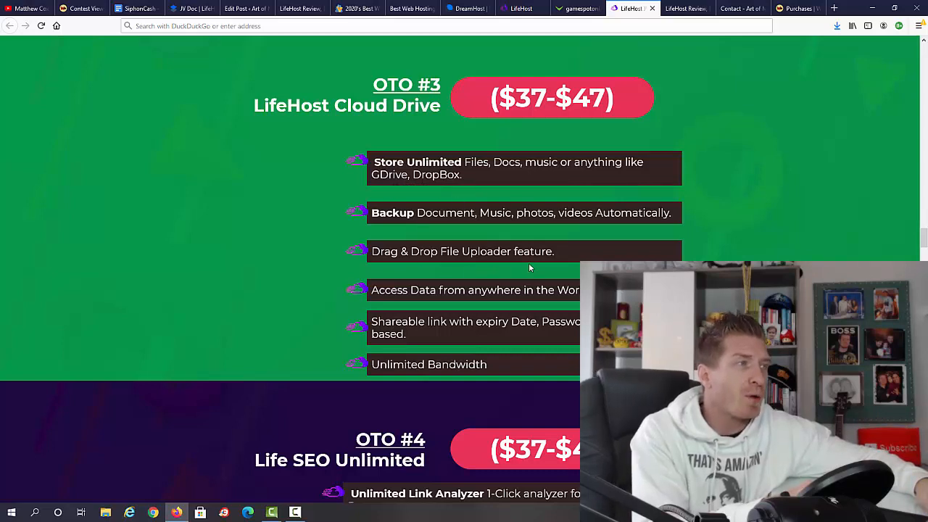
{"action": "mouse_move", "coordinate": [559, 342]}
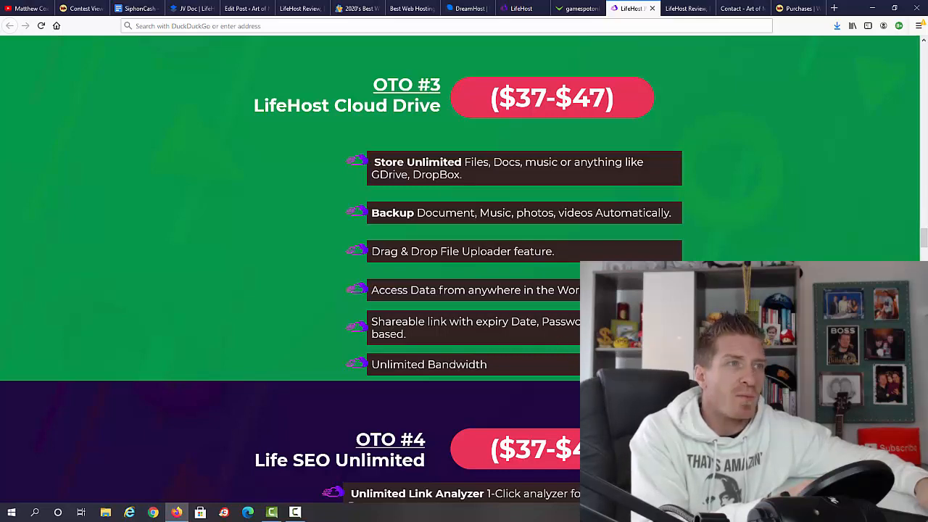
{"action": "scroll", "scroll_direction": "down", "scroll_amount": 3}
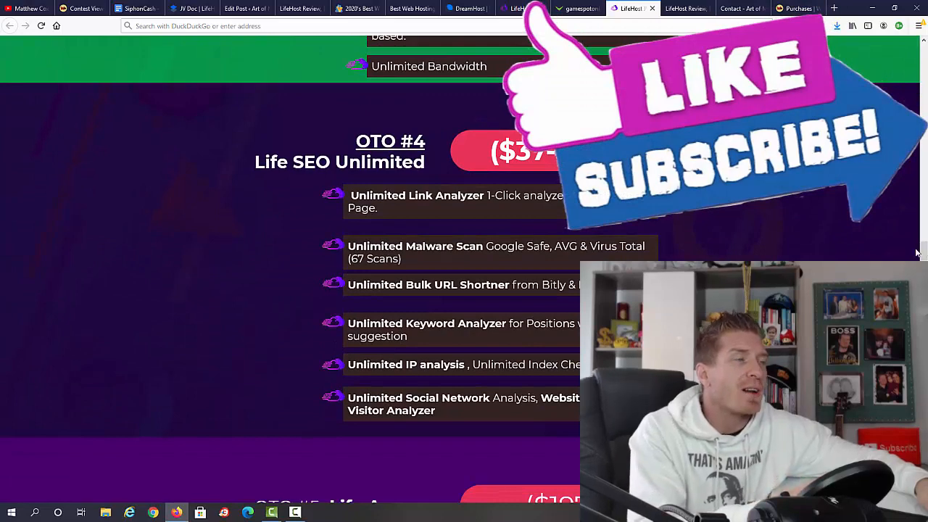
{"action": "mouse_move", "coordinate": [412, 223]}
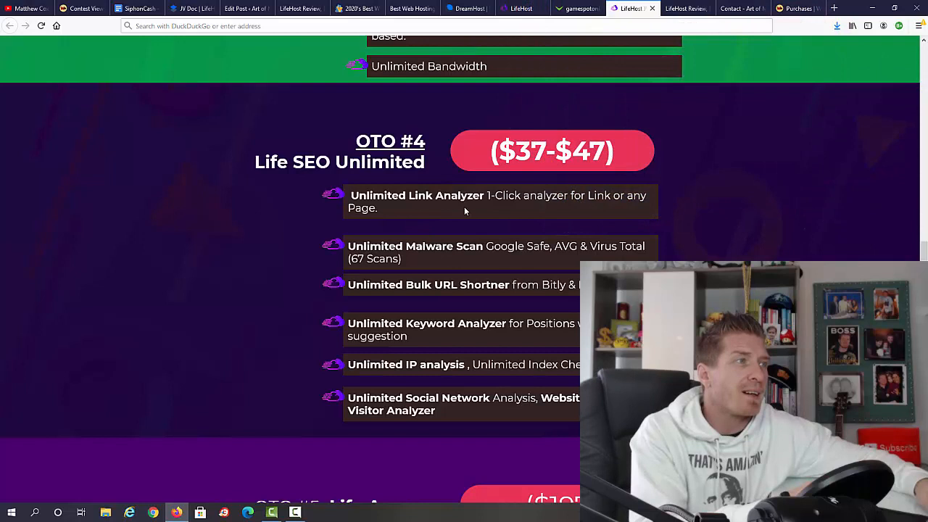
{"action": "mouse_move", "coordinate": [478, 261]}
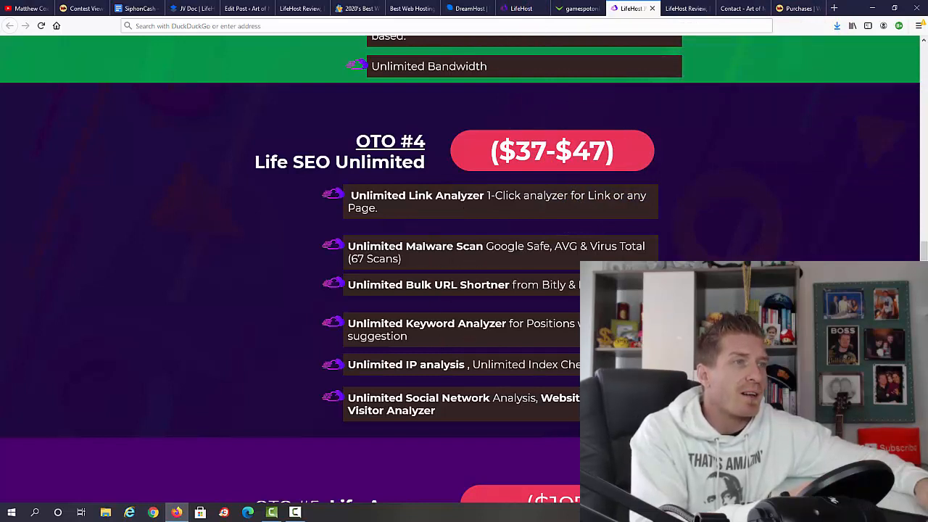
Show OTO #5 Life Agency ($197) and OTO #6 Life Reseller ($97) above the JV Prizes heading.
{"action": "scroll", "scroll_direction": "down", "scroll_amount": 3}
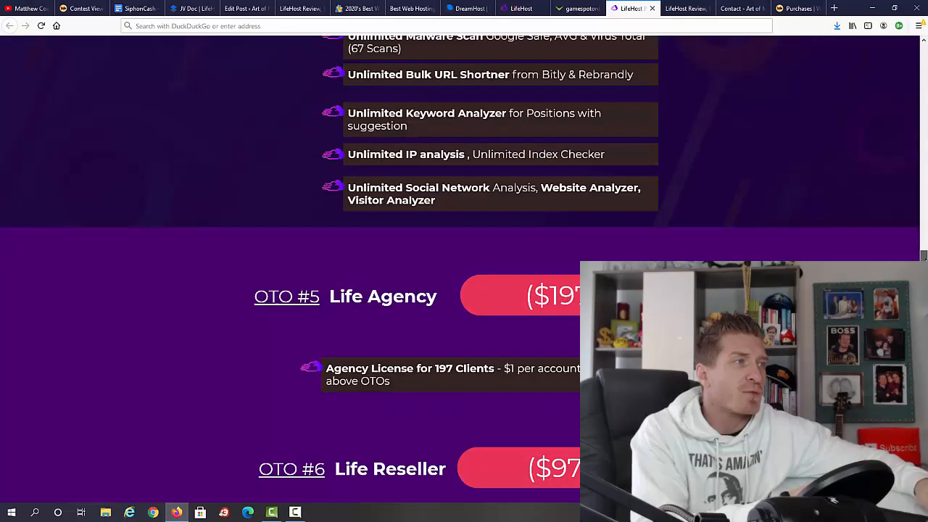
{"action": "scroll", "scroll_direction": "down", "scroll_amount": 3}
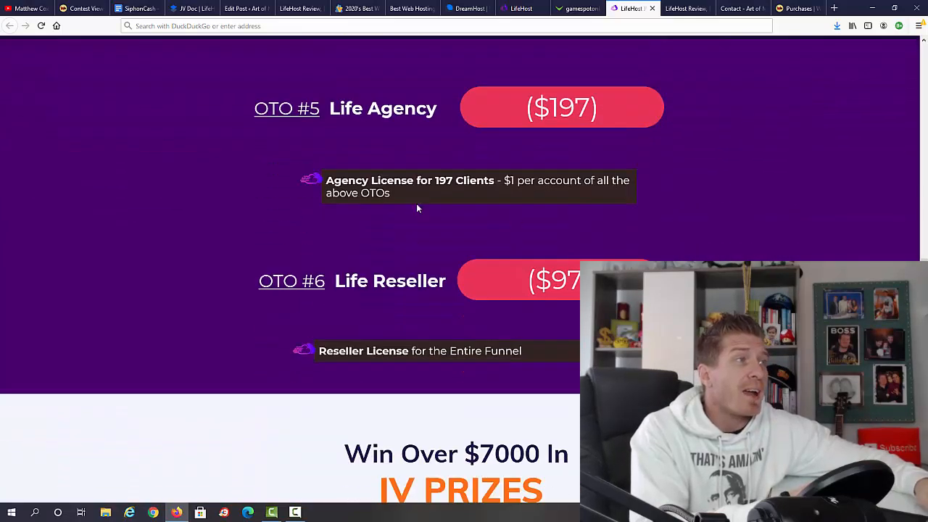
{"action": "mouse_move", "coordinate": [377, 212]}
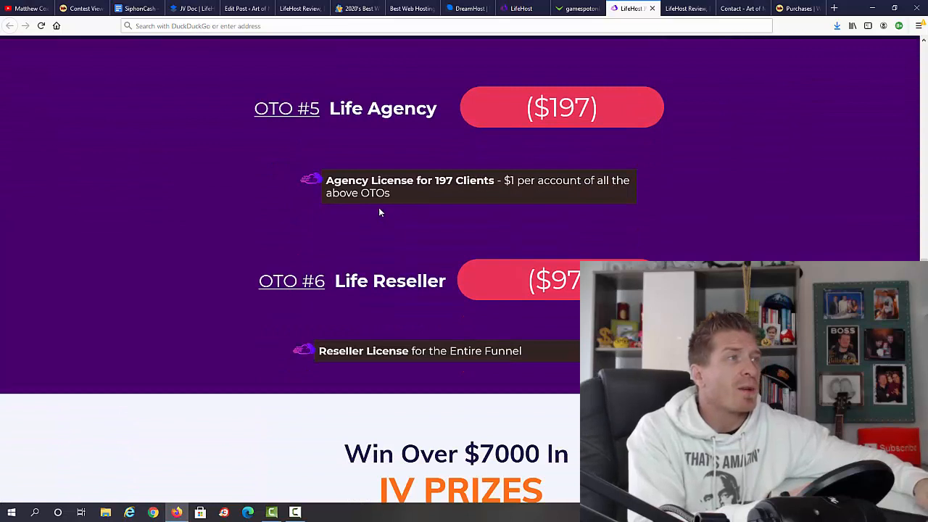
{"action": "mouse_move", "coordinate": [443, 192]}
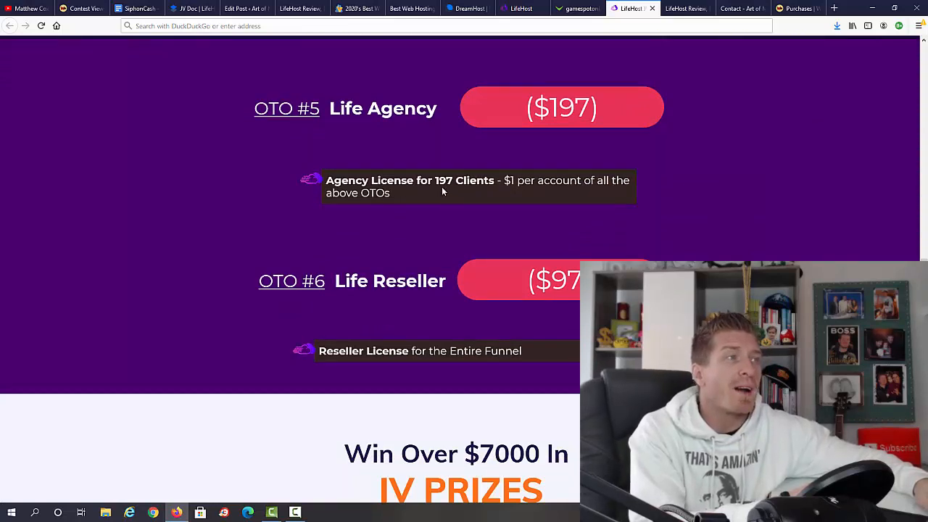
{"action": "mouse_move", "coordinate": [528, 194]}
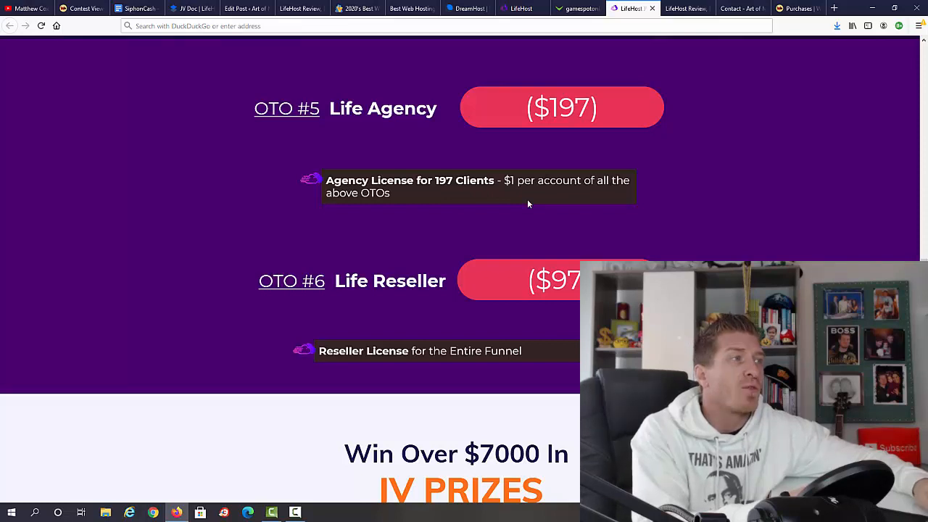
{"action": "mouse_move", "coordinate": [496, 209]}
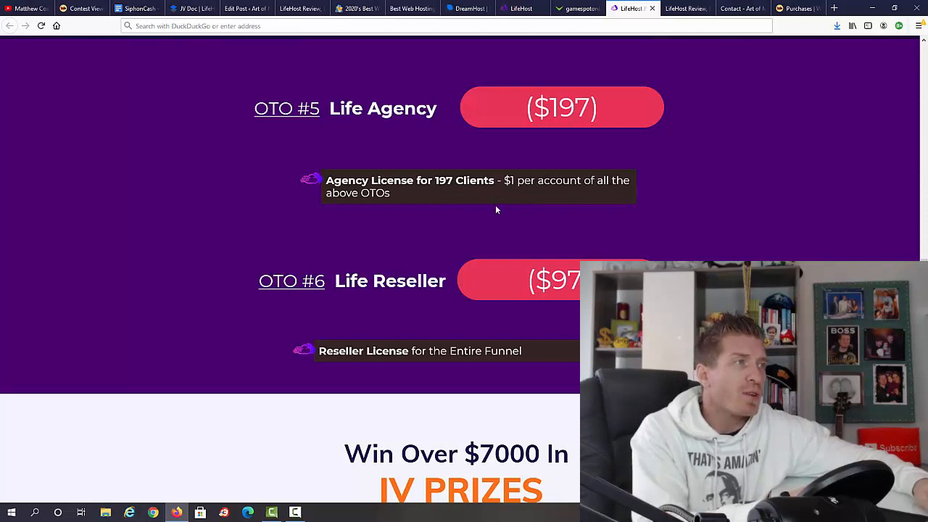
{"action": "scroll", "scroll_direction": "up", "scroll_amount": 3}
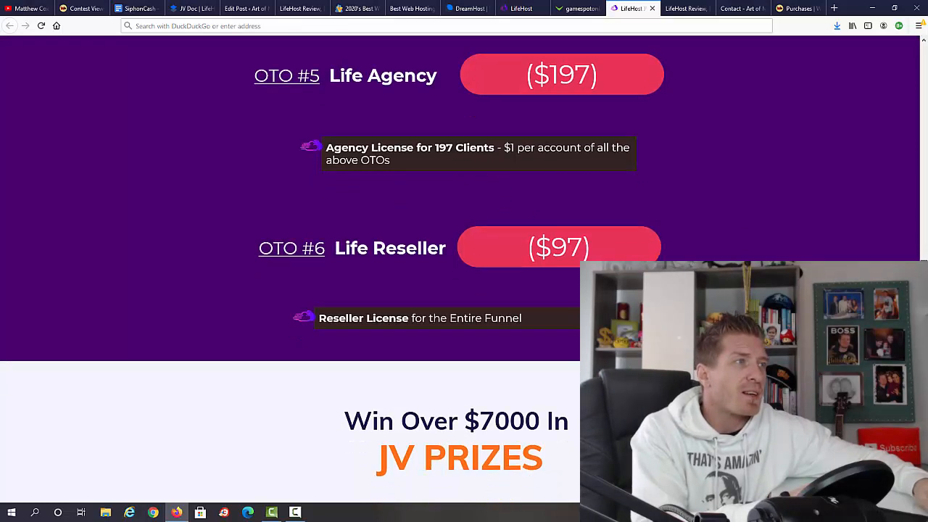
{"action": "scroll", "scroll_direction": "down", "scroll_amount": 3}
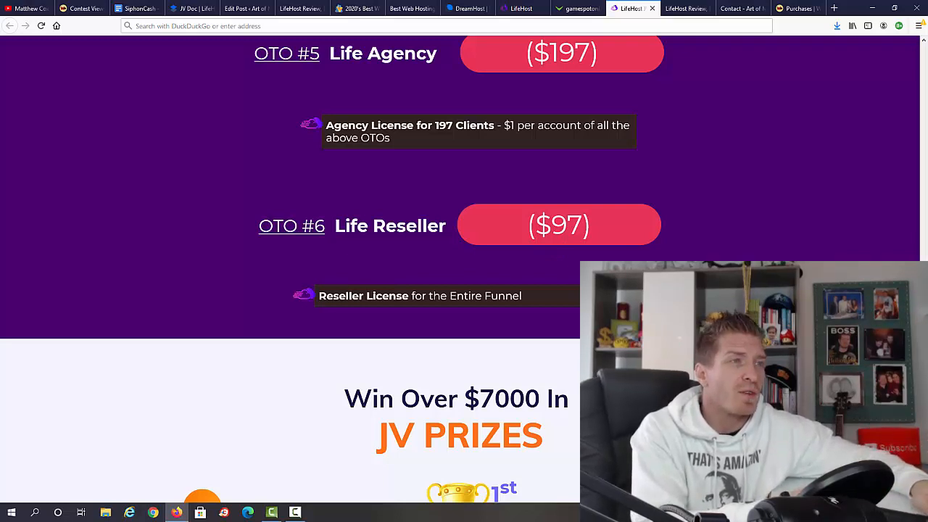
Return to the Frontend LIFEHOST offer ($14-$17) listing unlimited websites, SSL, bandwidth and email.
{"action": "scroll", "scroll_direction": "up", "scroll_amount": 3}
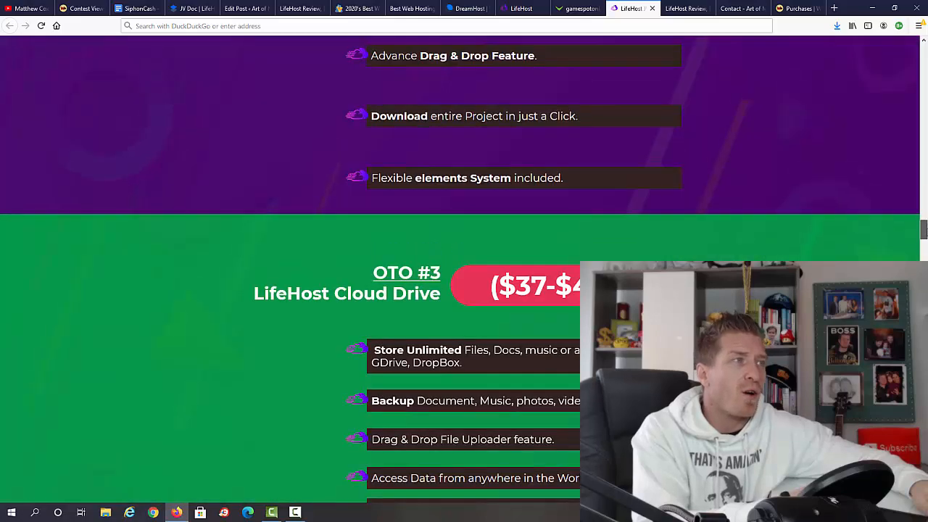
{"action": "scroll", "scroll_direction": "up", "scroll_amount": 3}
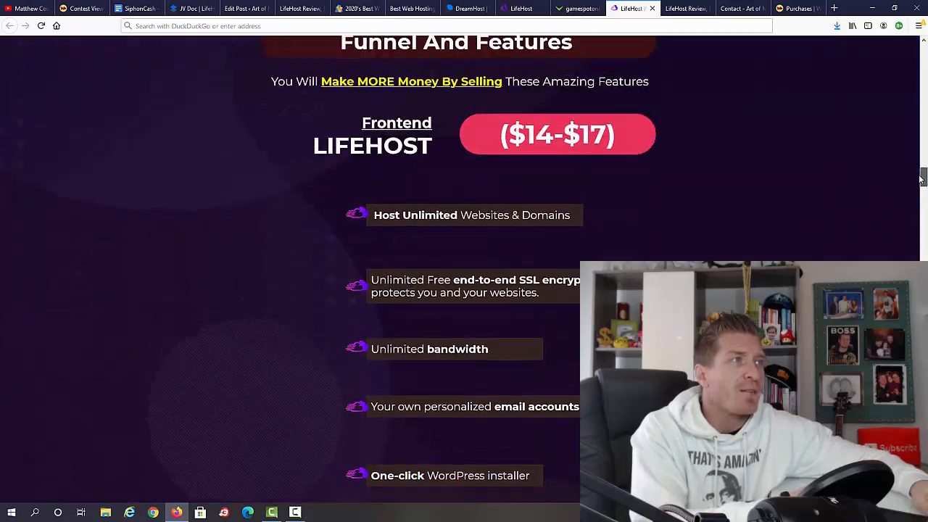
{"action": "scroll", "scroll_direction": "down", "scroll_amount": 3}
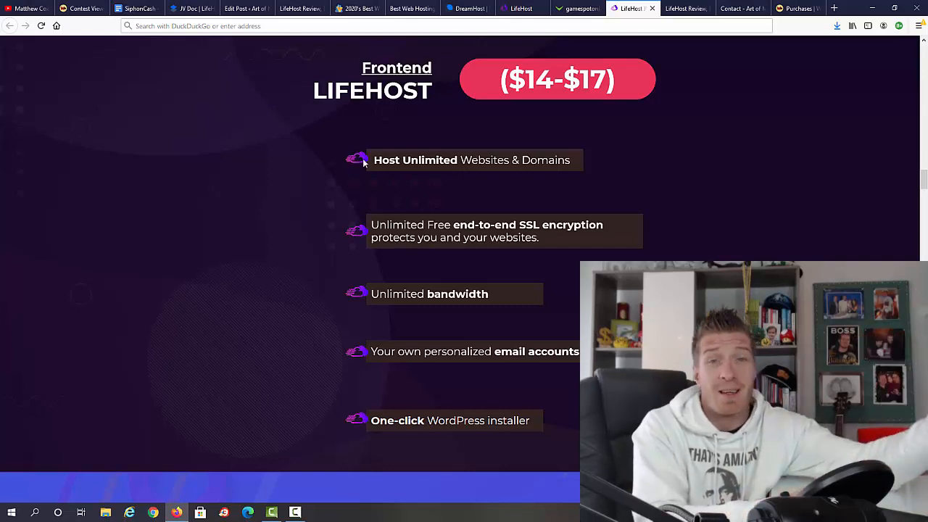
{"action": "mouse_move", "coordinate": [673, 180]}
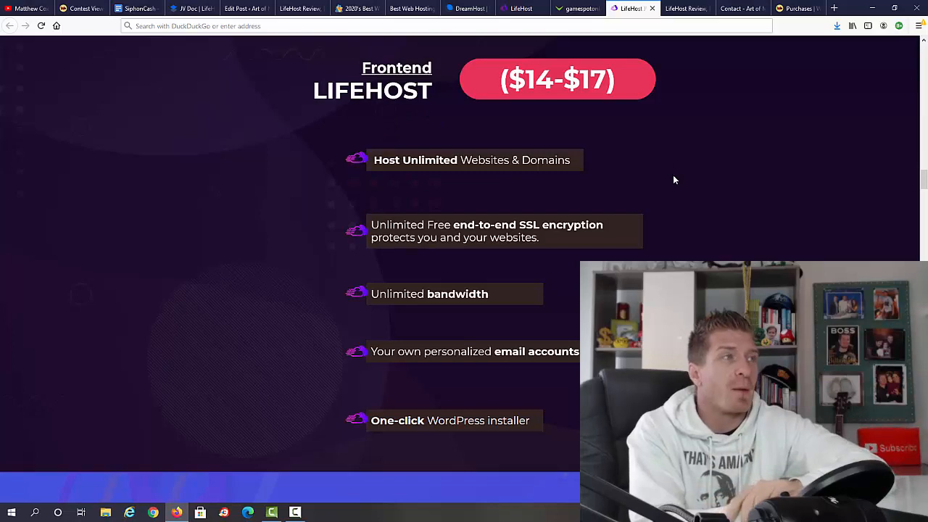
{"action": "left_click", "coordinate": [682, 9]}
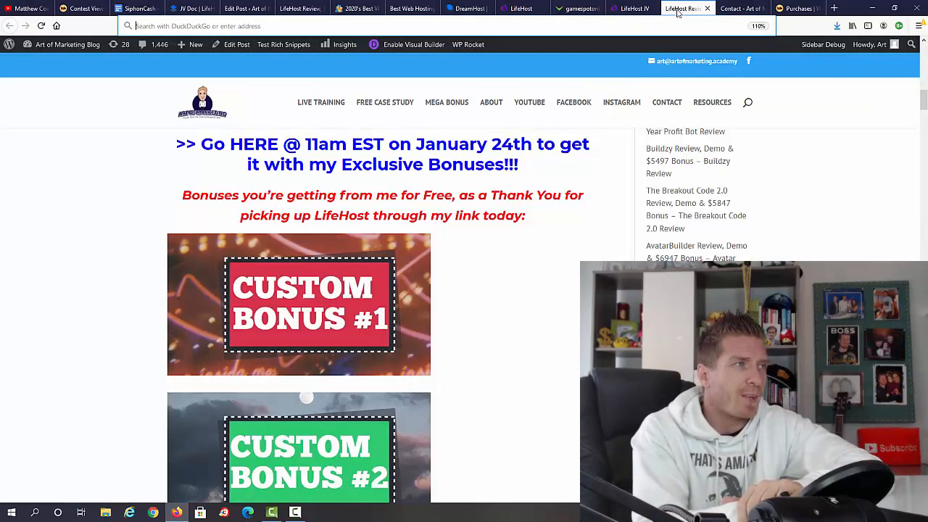
{"action": "mouse_move", "coordinate": [500, 293]}
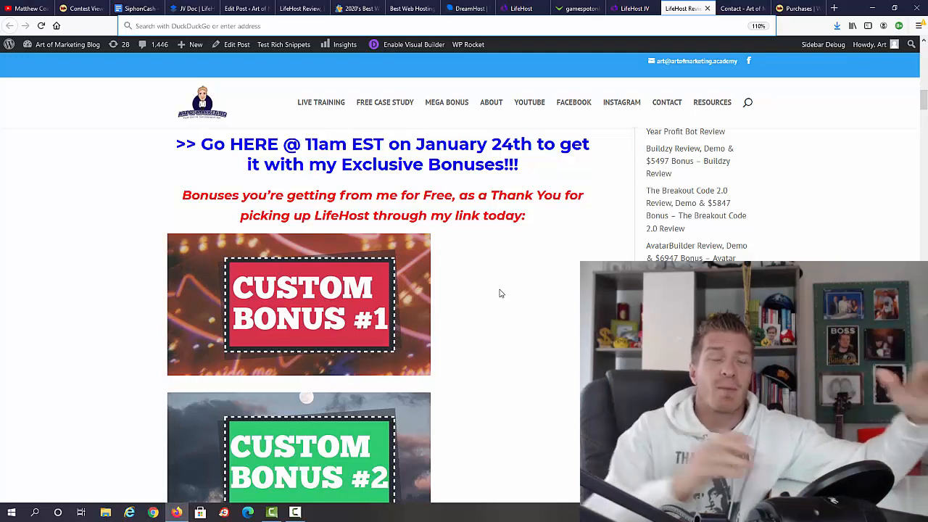
{"action": "mouse_move", "coordinate": [464, 153]}
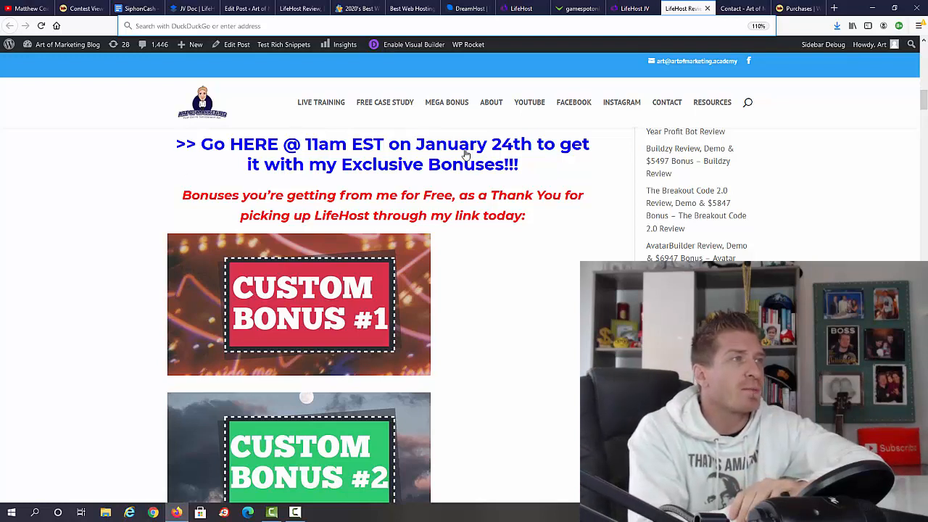
{"action": "mouse_move", "coordinate": [140, 163]}
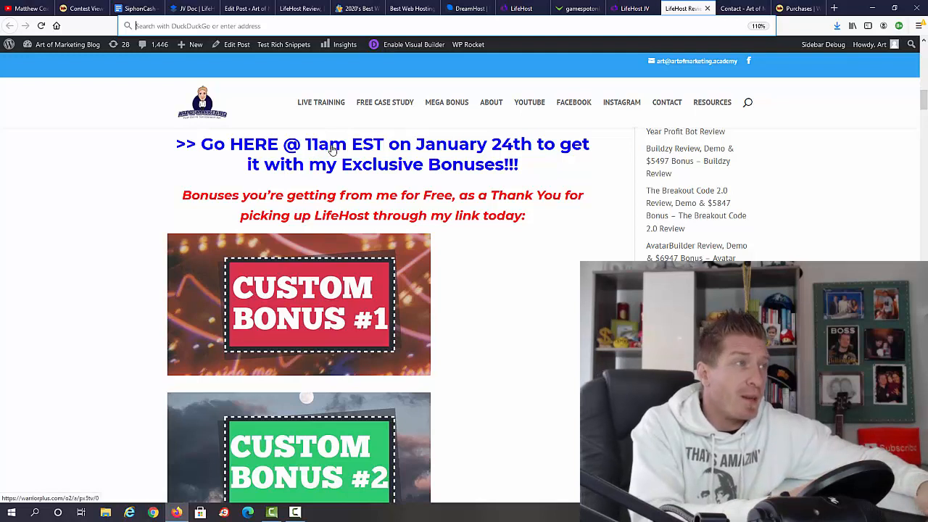
{"action": "mouse_move", "coordinate": [516, 165]}
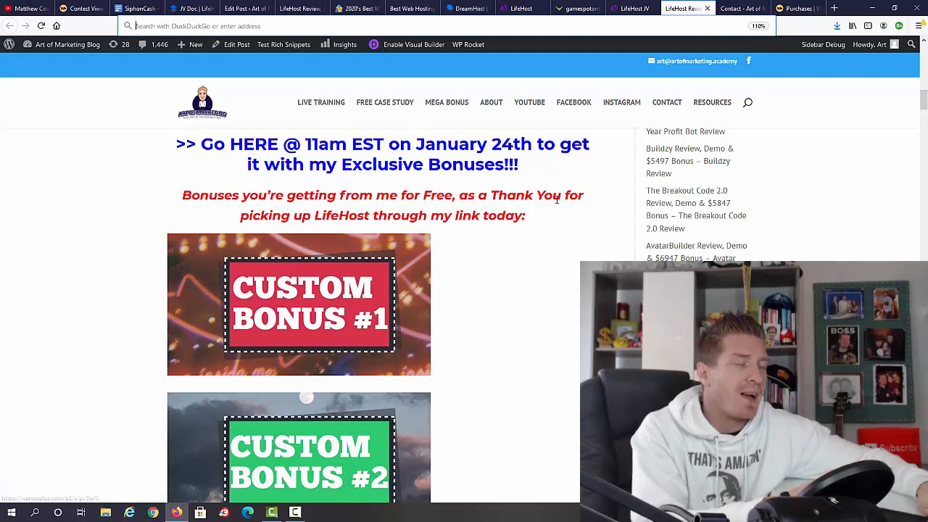
Go through the custom, reseller and software bonuses on the LifeHost bonus page.
{"action": "scroll", "scroll_direction": "down", "scroll_amount": 3}
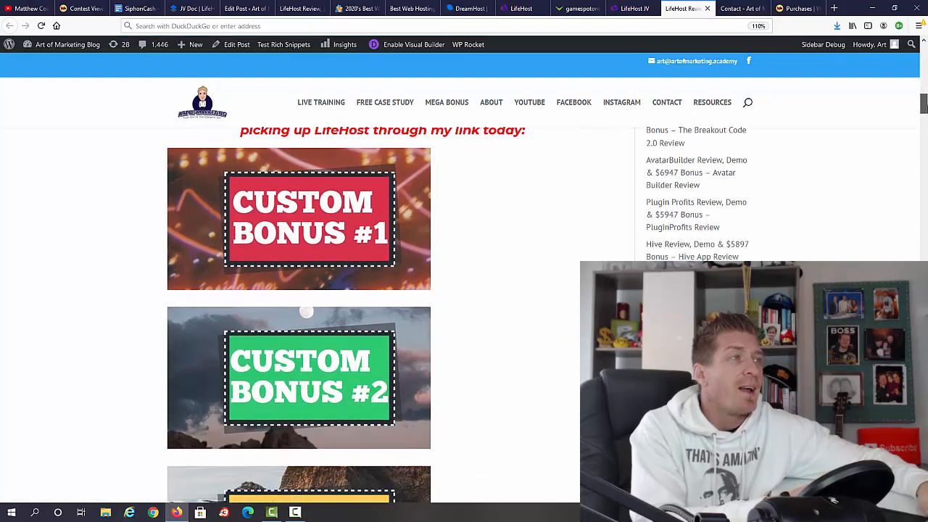
{"action": "scroll", "scroll_direction": "down", "scroll_amount": 3}
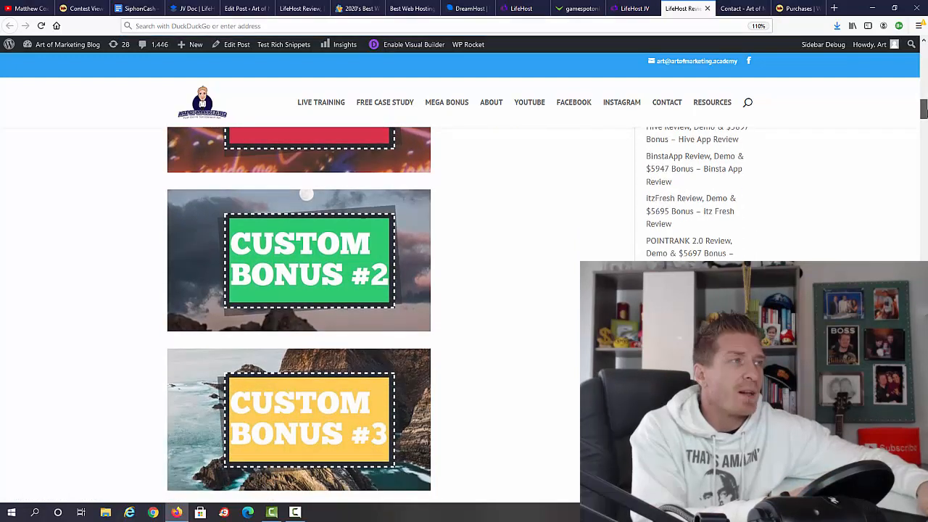
{"action": "scroll", "scroll_direction": "up", "scroll_amount": 3}
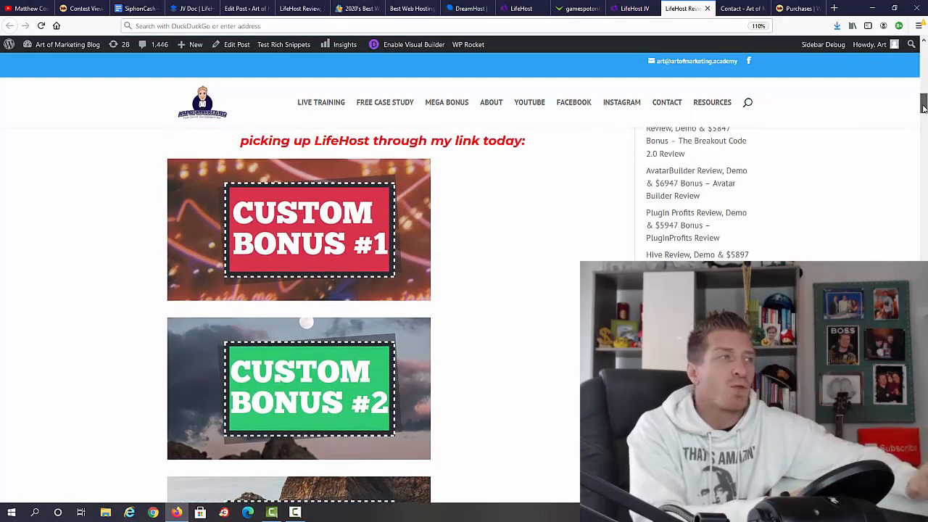
{"action": "scroll", "scroll_direction": "down", "scroll_amount": 3}
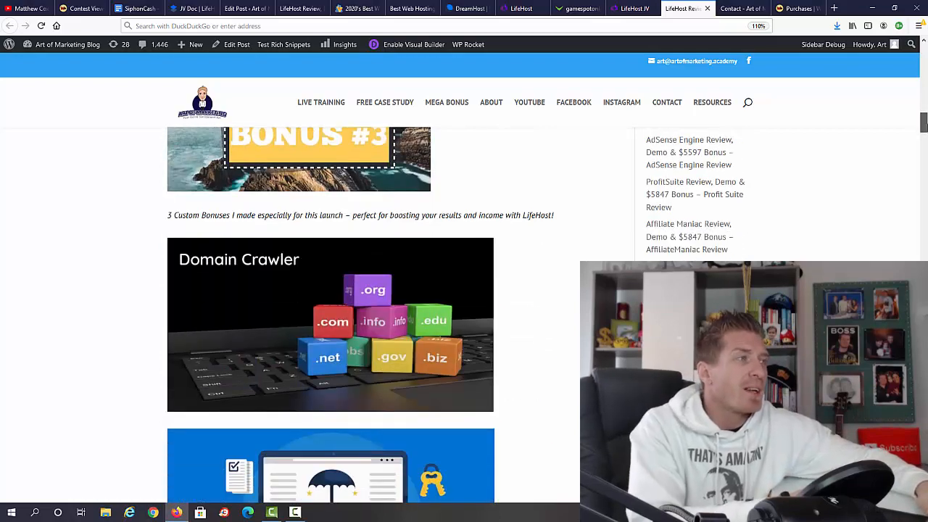
{"action": "scroll", "scroll_direction": "down", "scroll_amount": 3}
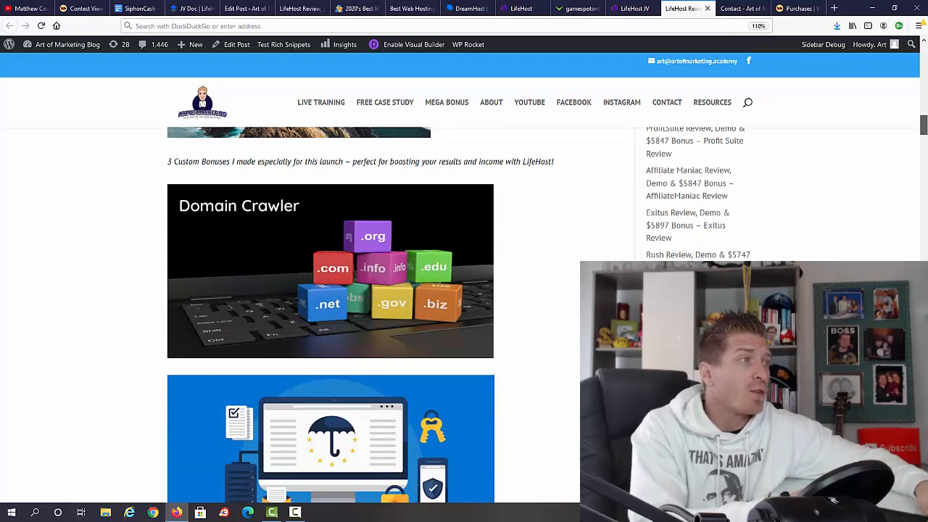
{"action": "scroll", "scroll_direction": "down", "scroll_amount": 3}
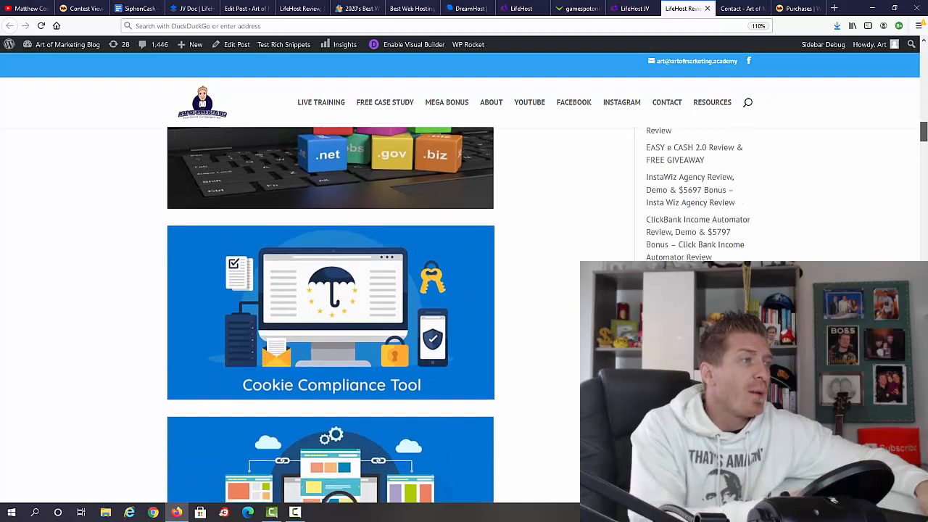
{"action": "scroll", "scroll_direction": "down", "scroll_amount": 3}
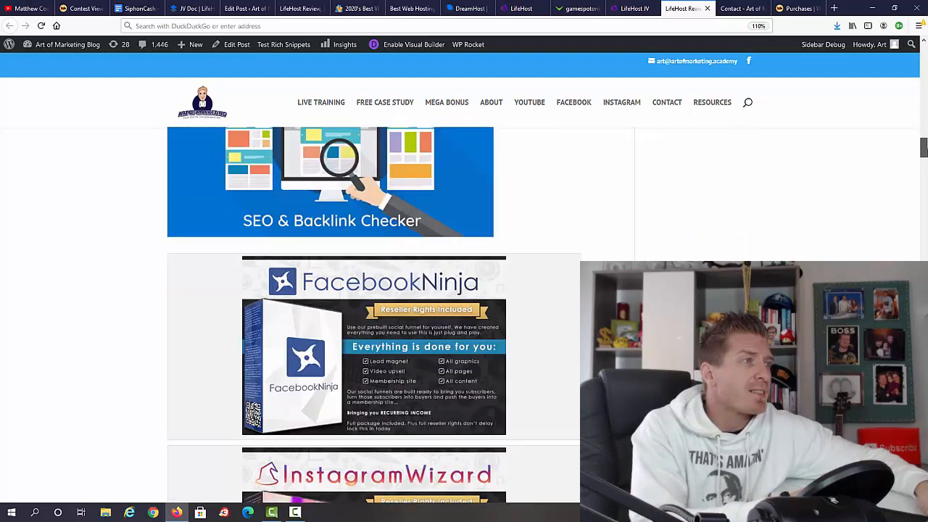
{"action": "scroll", "scroll_direction": "down", "scroll_amount": 3}
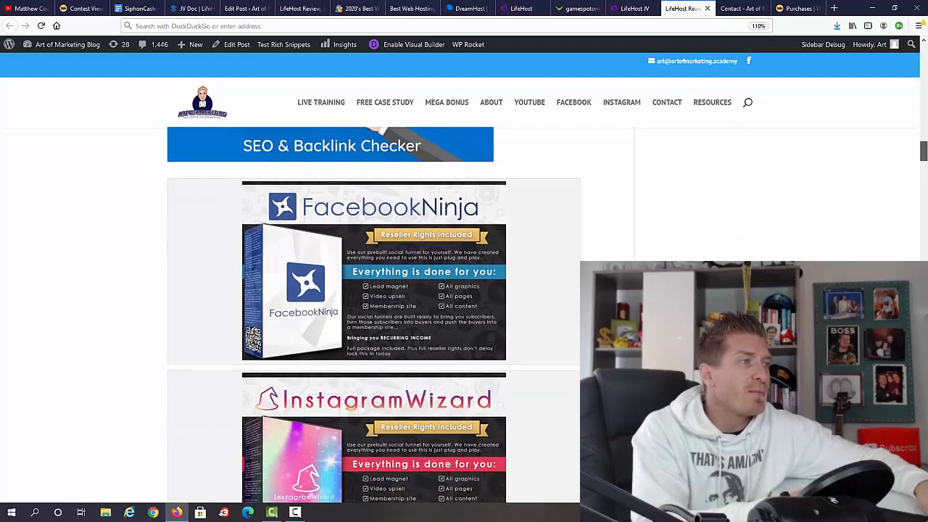
{"action": "scroll", "scroll_direction": "down", "scroll_amount": 3}
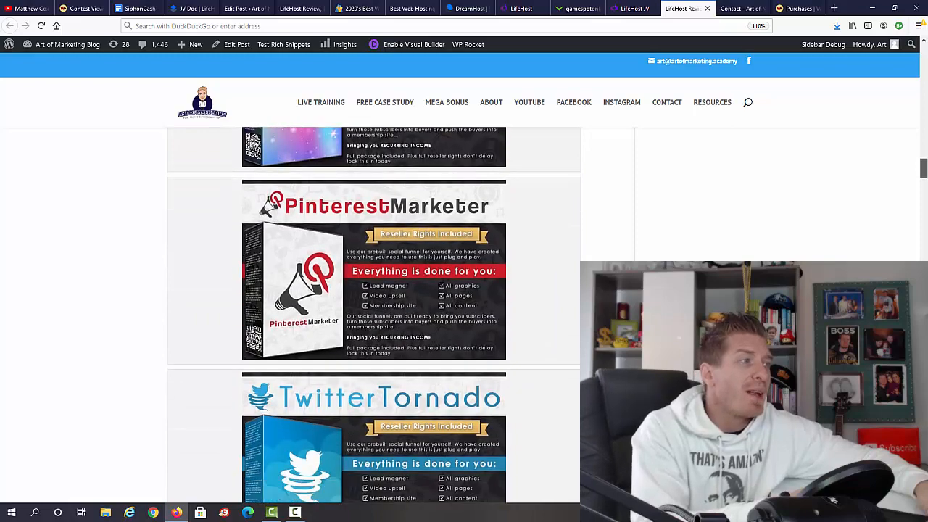
{"action": "scroll", "scroll_direction": "down", "scroll_amount": 3}
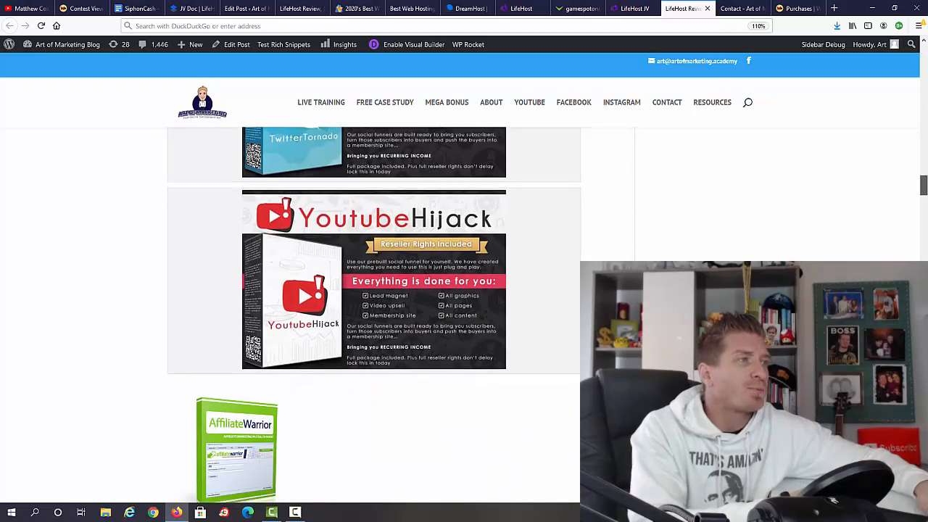
Continue past the WSOTD course bonuses to the list of 9 additional software and plugin bonuses.
{"action": "scroll", "scroll_direction": "down", "scroll_amount": 3}
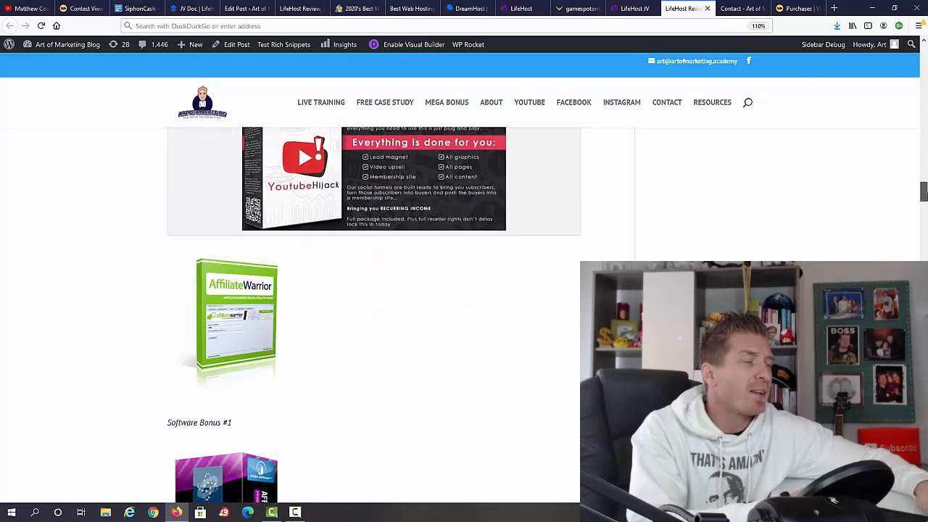
{"action": "scroll", "scroll_direction": "down", "scroll_amount": 3}
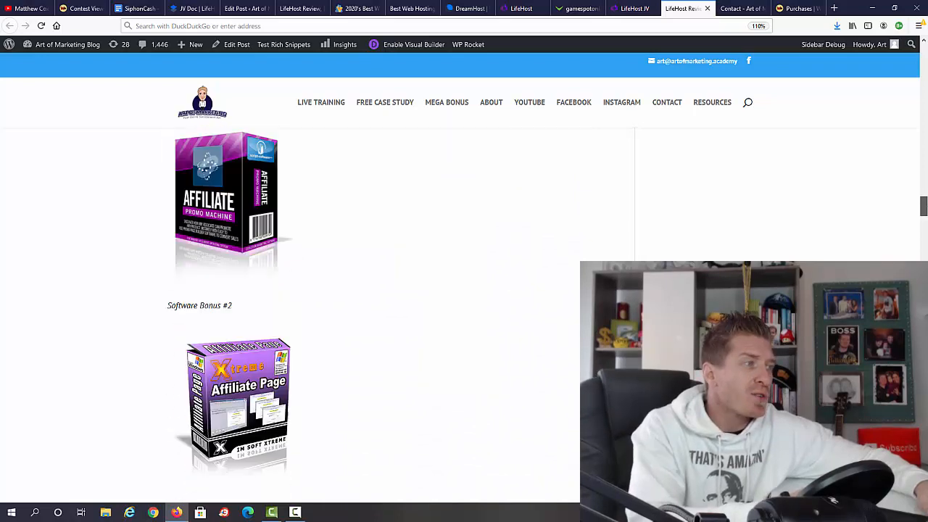
{"action": "scroll", "scroll_direction": "down", "scroll_amount": 3}
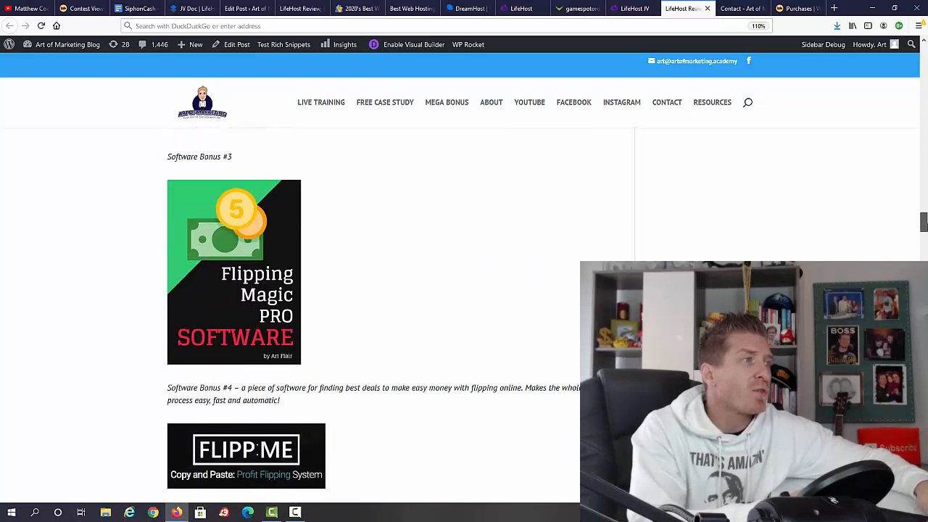
{"action": "scroll", "scroll_direction": "down", "scroll_amount": 3}
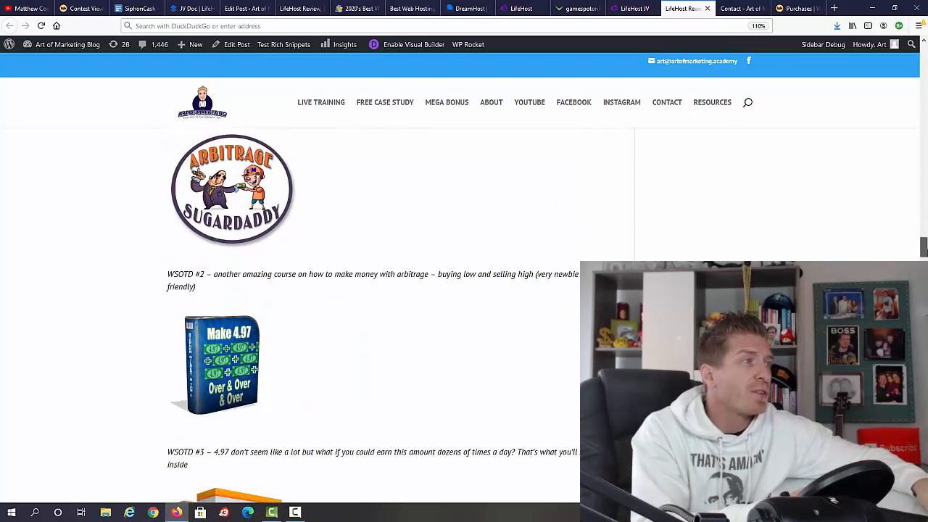
{"action": "scroll", "scroll_direction": "down", "scroll_amount": 3}
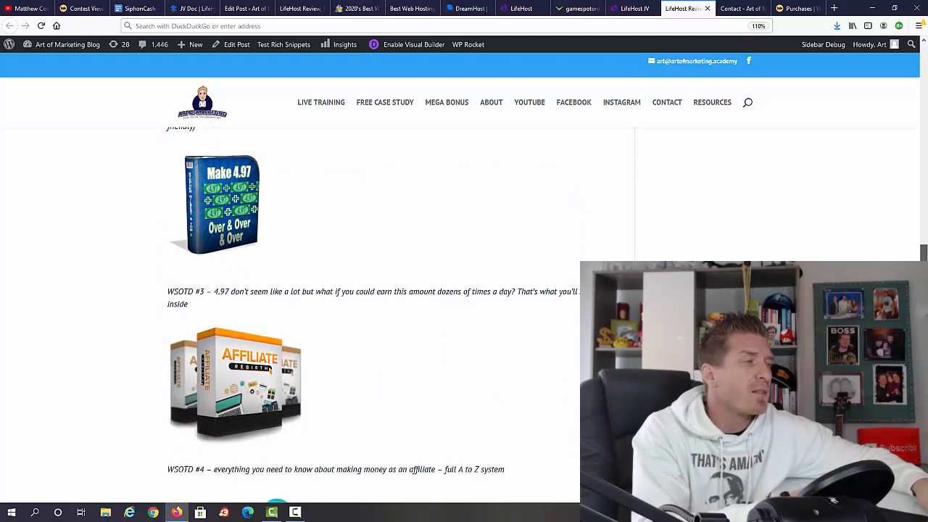
{"action": "scroll", "scroll_direction": "down", "scroll_amount": 3}
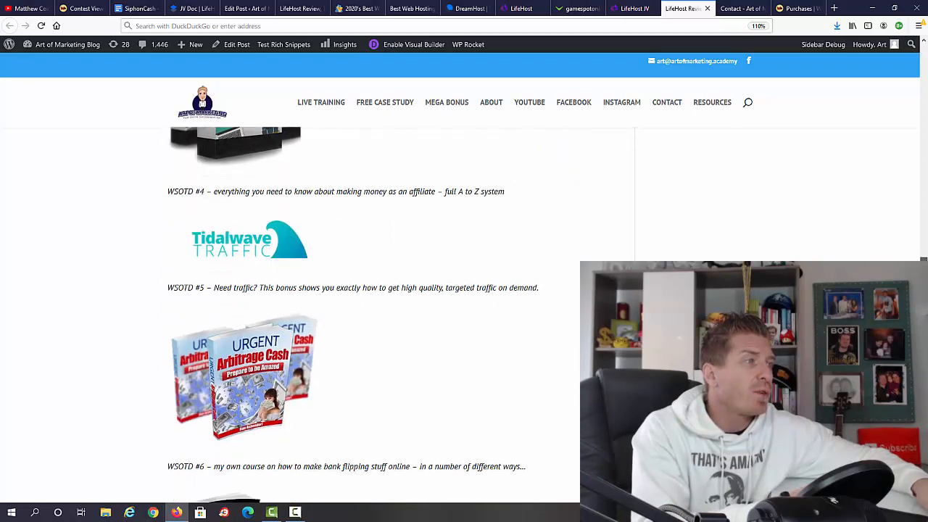
{"action": "scroll", "scroll_direction": "down", "scroll_amount": 3}
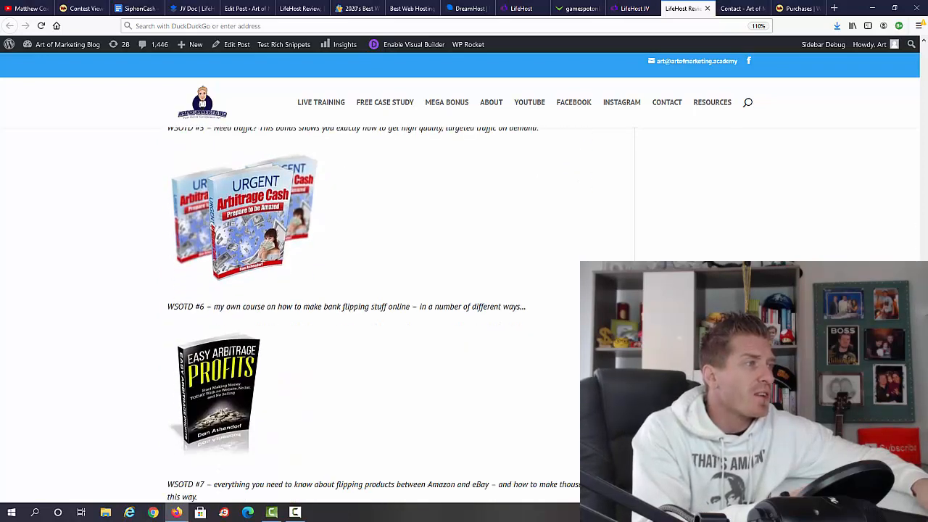
{"action": "scroll", "scroll_direction": "down", "scroll_amount": 3}
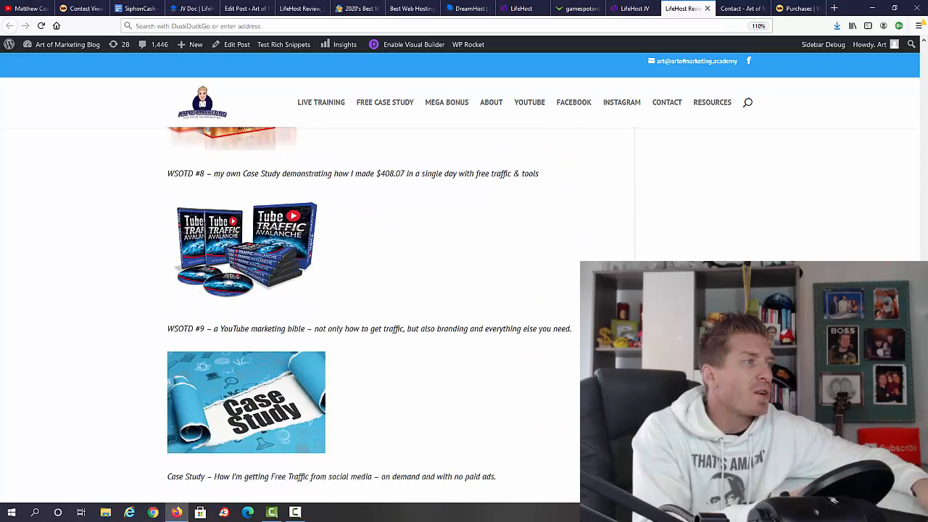
{"action": "scroll", "scroll_direction": "down", "scroll_amount": 3}
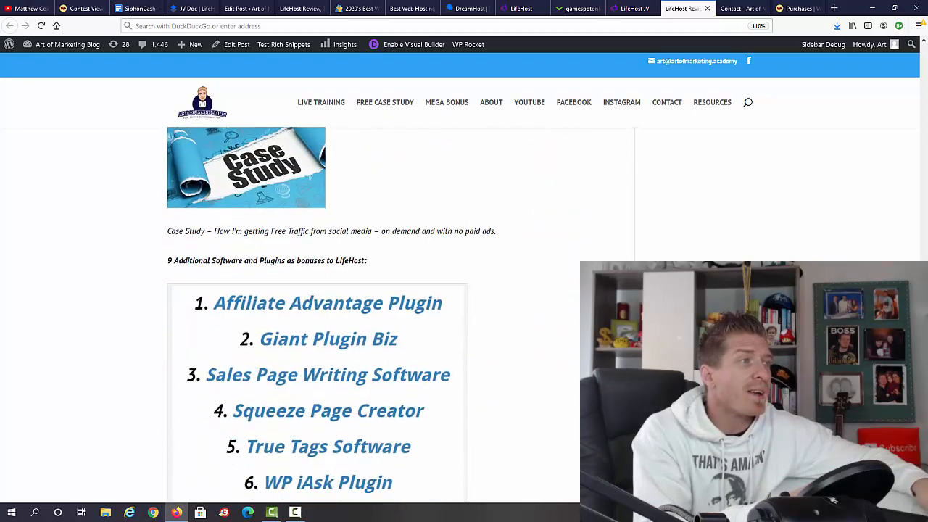
Scroll through bonuses #2–#27 to the 61-bonus $2997 total and the Mega Bonus image.
{"action": "scroll", "scroll_direction": "down", "scroll_amount": 3}
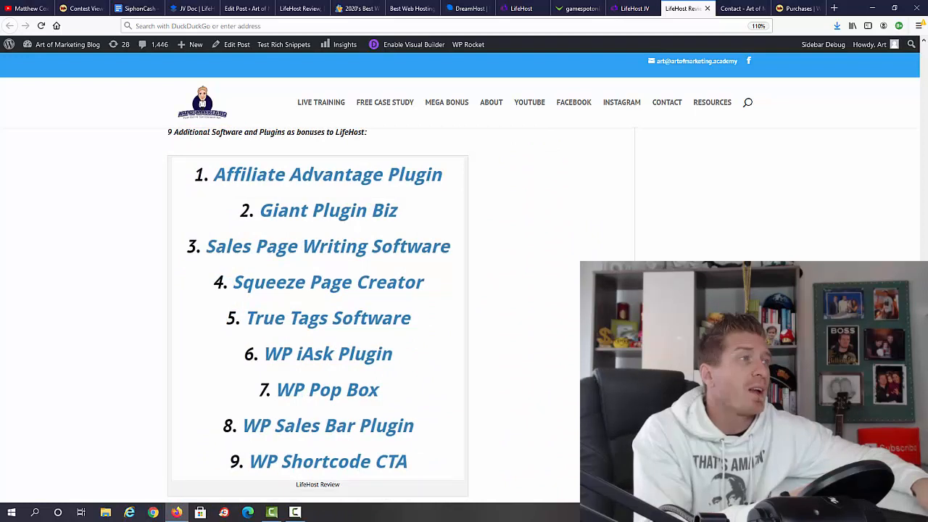
{"action": "scroll", "scroll_direction": "down", "scroll_amount": 3}
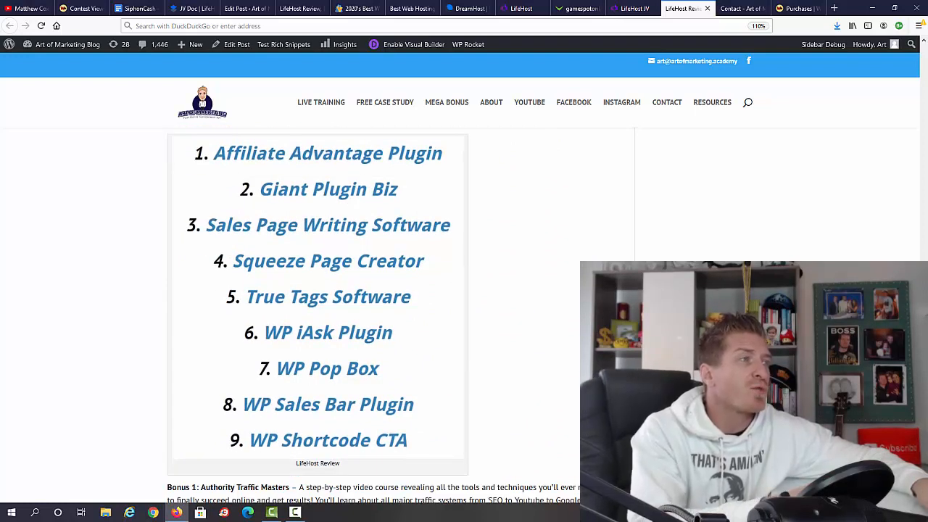
{"action": "scroll", "scroll_direction": "down", "scroll_amount": 3}
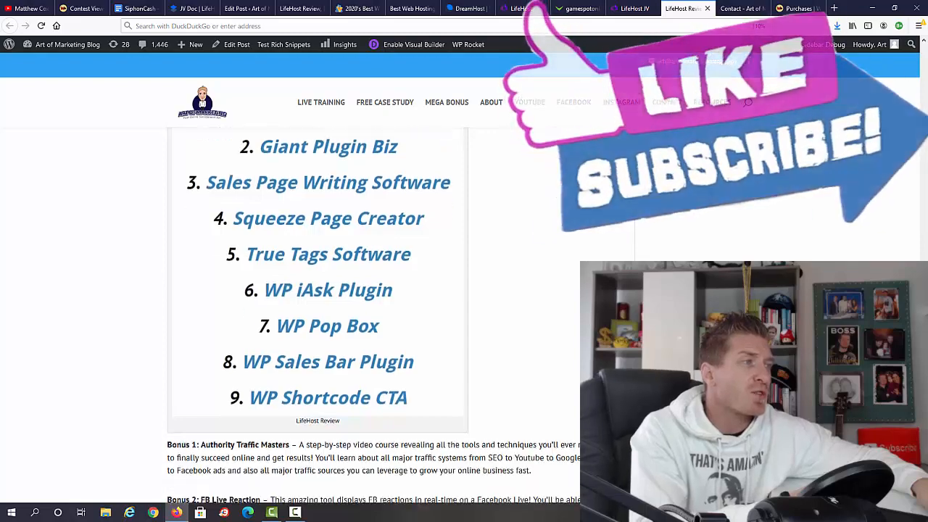
{"action": "scroll", "scroll_direction": "down", "scroll_amount": 3}
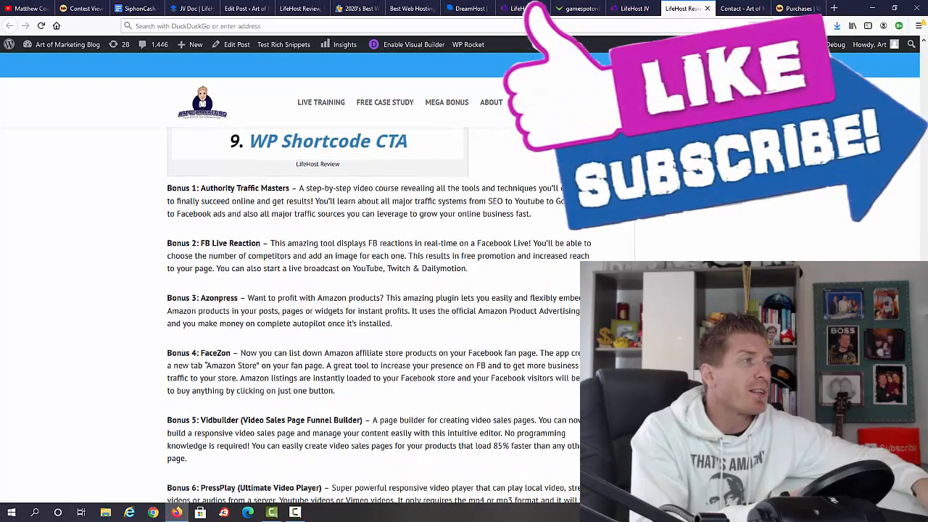
{"action": "scroll", "scroll_direction": "down", "scroll_amount": 3}
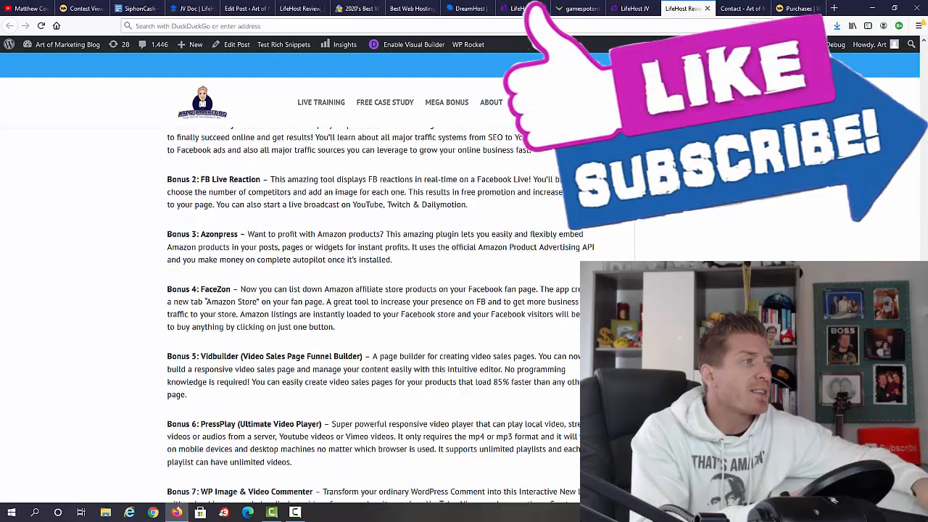
{"action": "scroll", "scroll_direction": "down", "scroll_amount": 3}
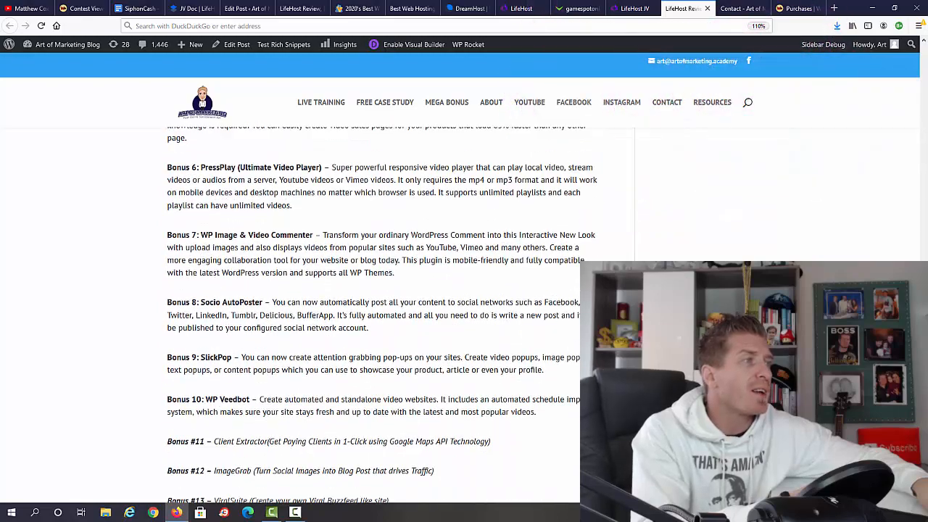
{"action": "scroll", "scroll_direction": "down", "scroll_amount": 3}
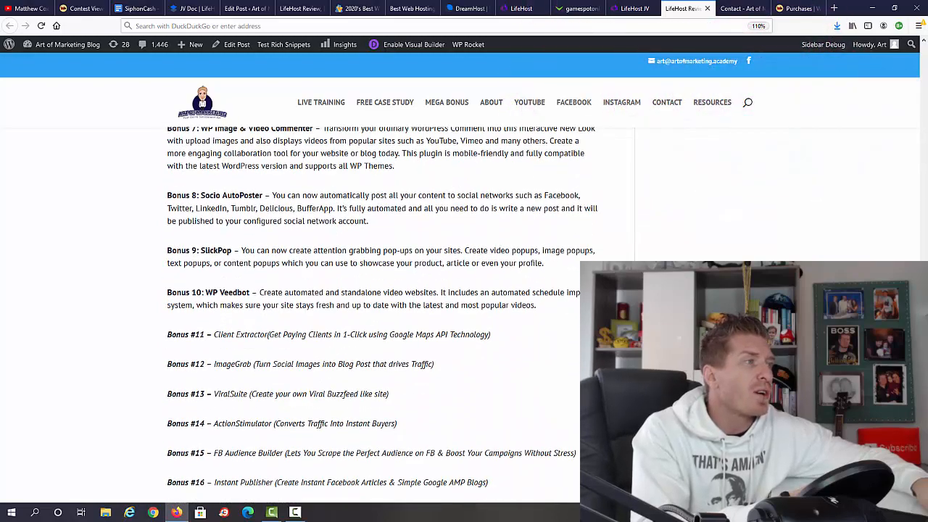
{"action": "scroll", "scroll_direction": "down", "scroll_amount": 3}
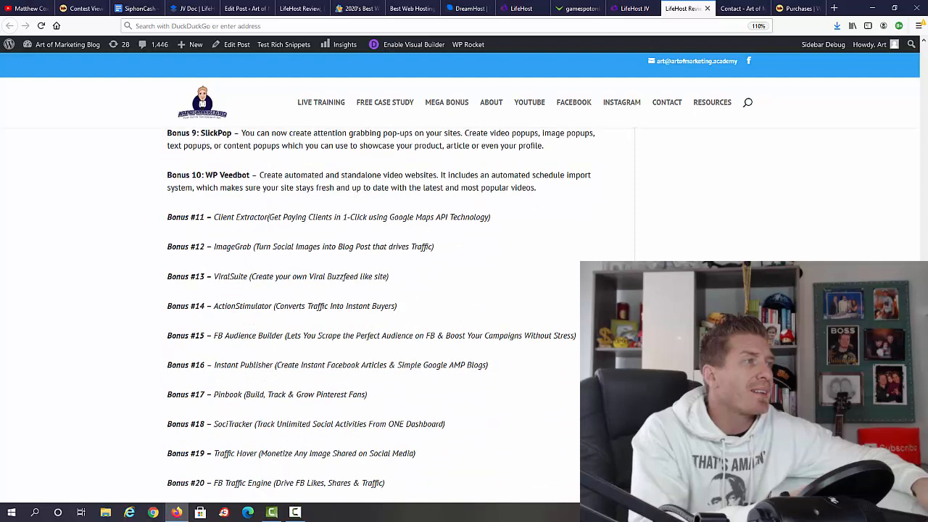
{"action": "scroll", "scroll_direction": "down", "scroll_amount": 3}
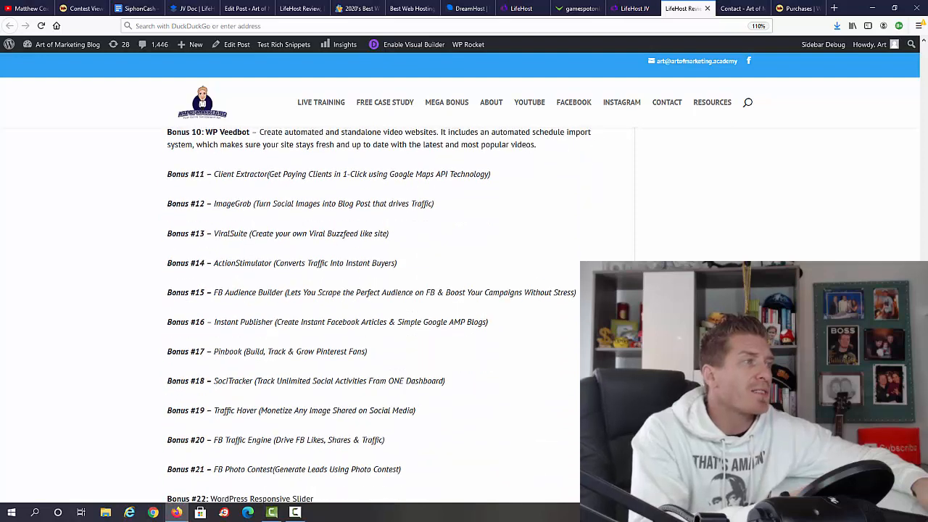
{"action": "scroll", "scroll_direction": "down", "scroll_amount": 3}
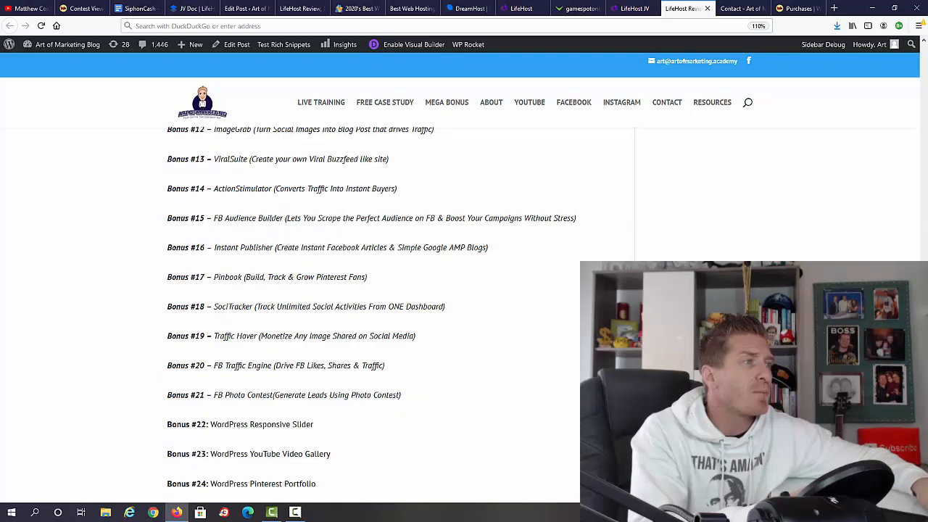
{"action": "scroll", "scroll_direction": "down", "scroll_amount": 3}
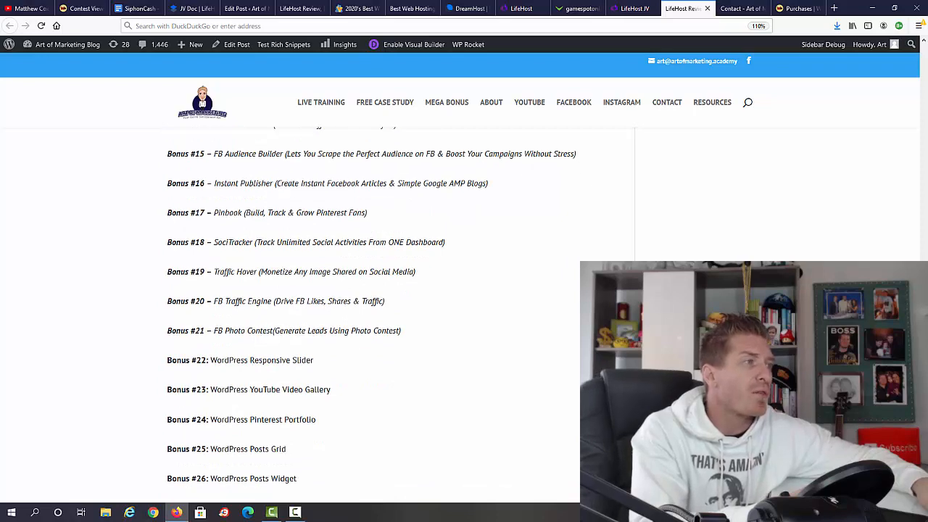
{"action": "scroll", "scroll_direction": "down", "scroll_amount": 3}
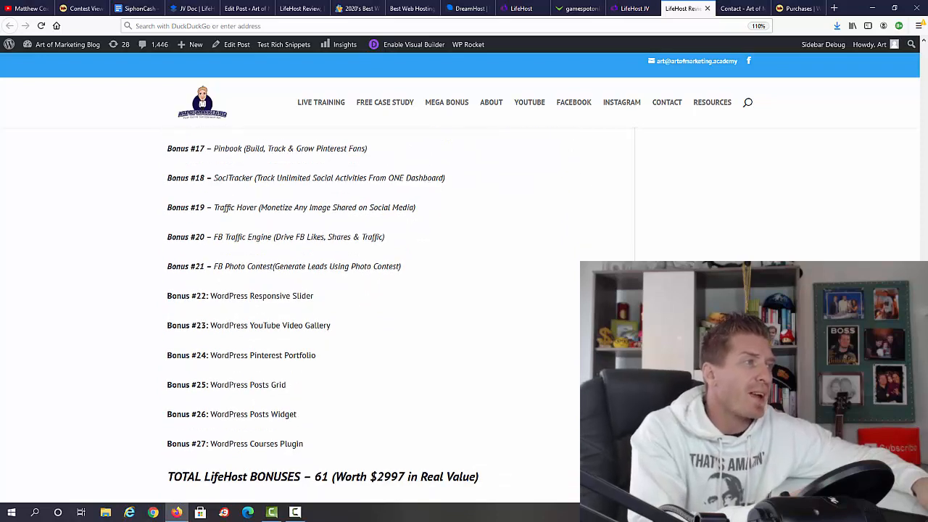
{"action": "scroll", "scroll_direction": "down", "scroll_amount": 3}
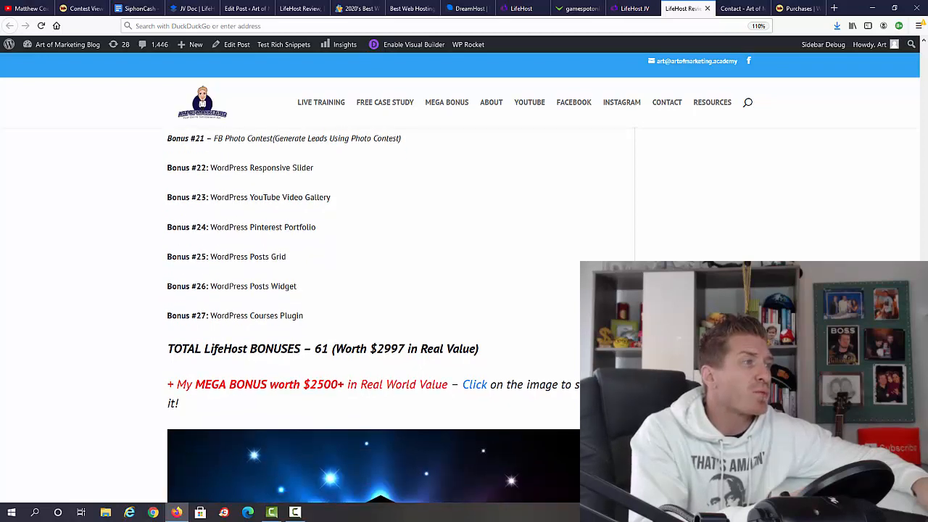
{"action": "scroll", "scroll_direction": "down", "scroll_amount": 3}
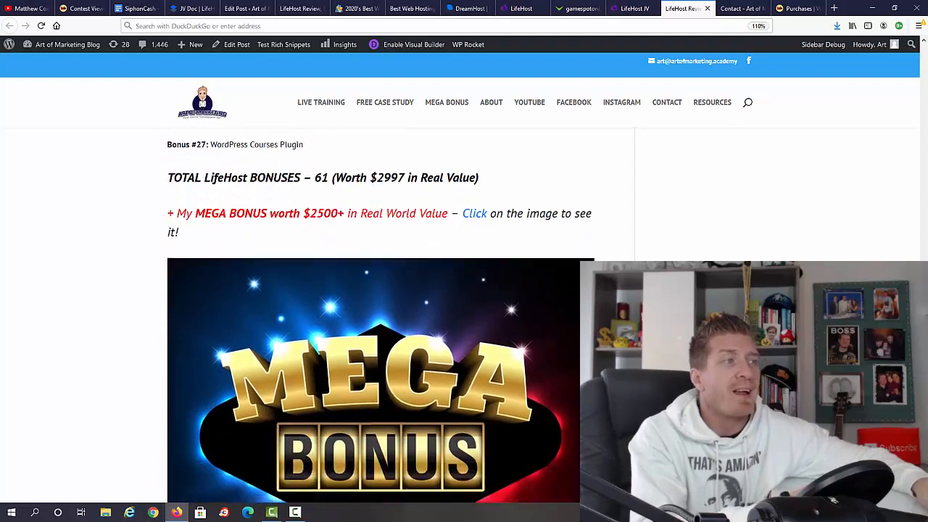
Preview the Mega Bonus page, return to the review and highlight the '$5597' total.
{"action": "scroll", "scroll_direction": "down", "scroll_amount": 3}
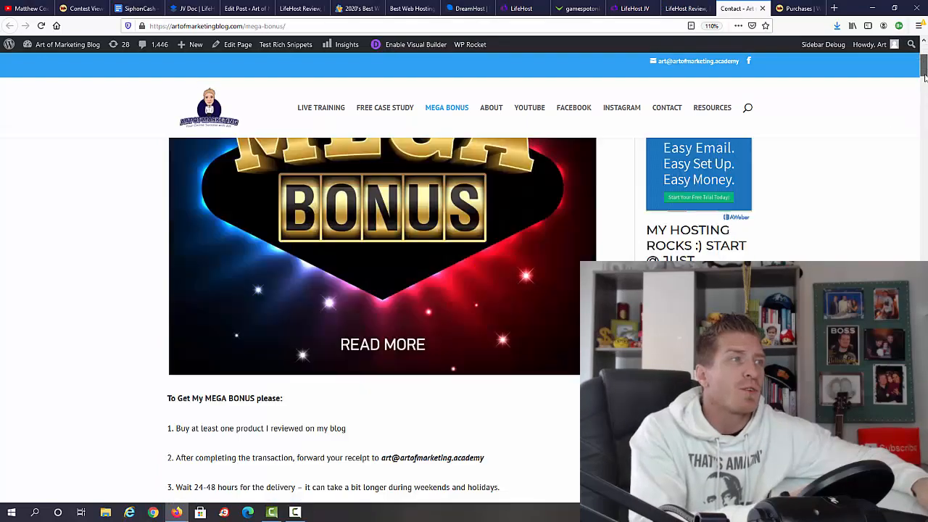
{"action": "scroll", "scroll_direction": "down", "scroll_amount": 3}
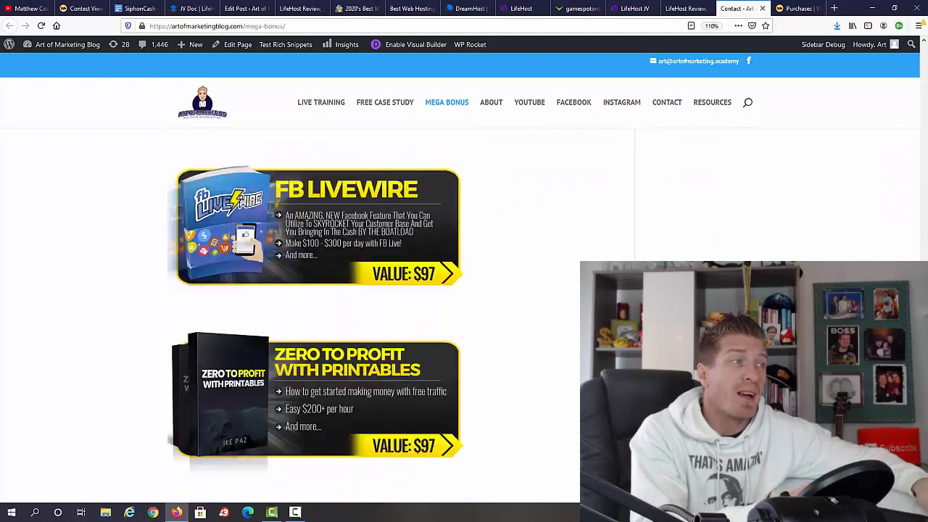
{"action": "scroll", "scroll_direction": "up", "scroll_amount": 3}
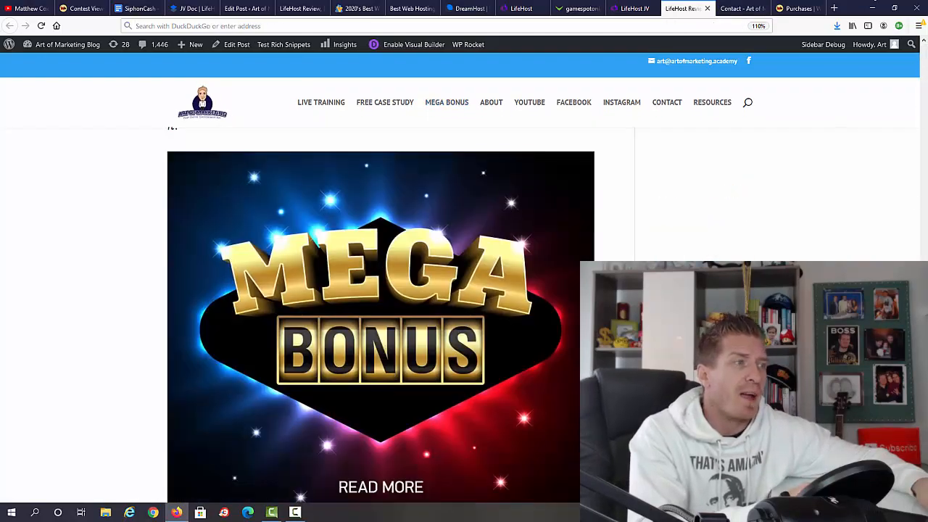
{"action": "scroll", "scroll_direction": "down", "scroll_amount": 3}
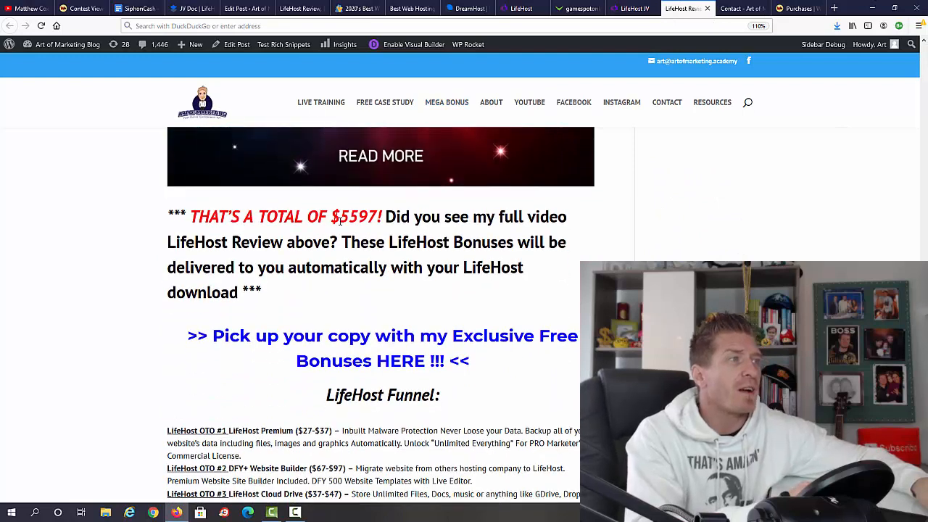
{"action": "double_click", "coordinate": [353, 216]}
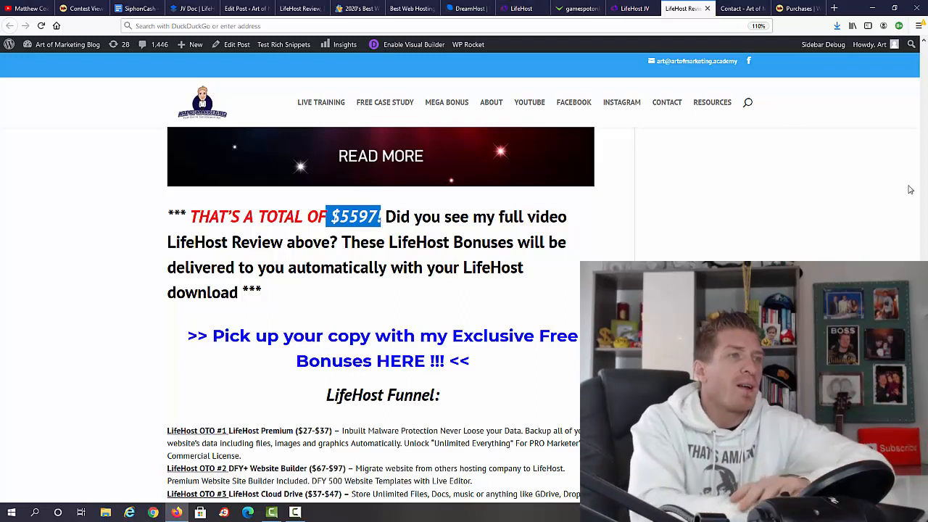
Scroll from the demo section past the OTO funnel to 'To sum up this LifeHost Review'.
{"action": "scroll", "scroll_direction": "up", "scroll_amount": 3}
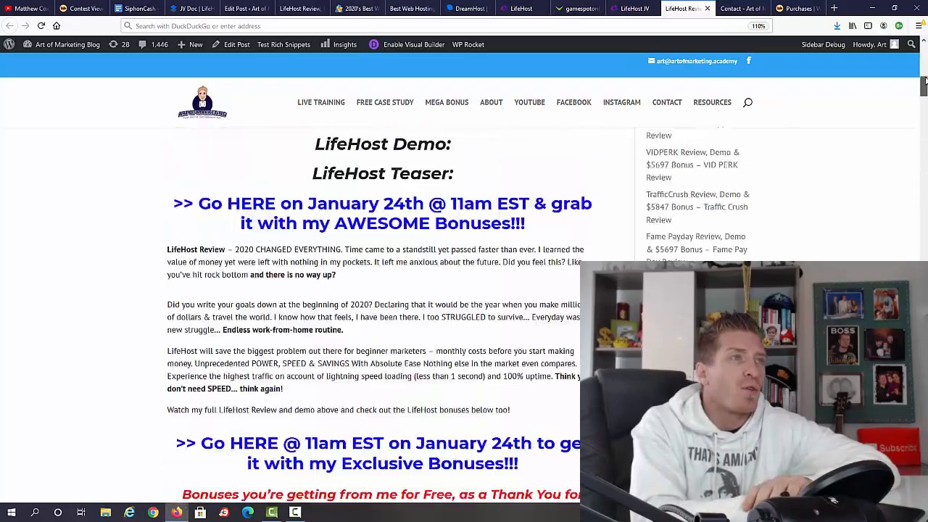
{"action": "scroll", "scroll_direction": "down", "scroll_amount": 3}
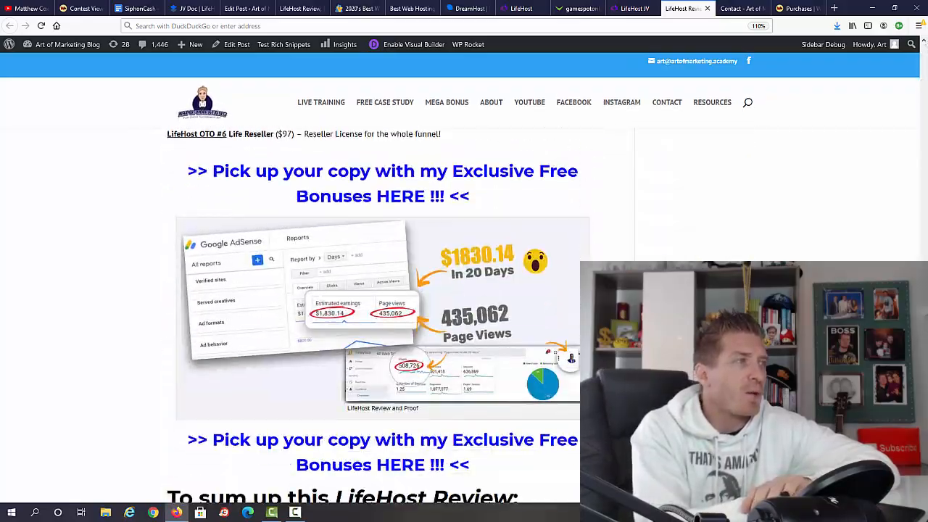
{"action": "scroll", "scroll_direction": "down", "scroll_amount": 3}
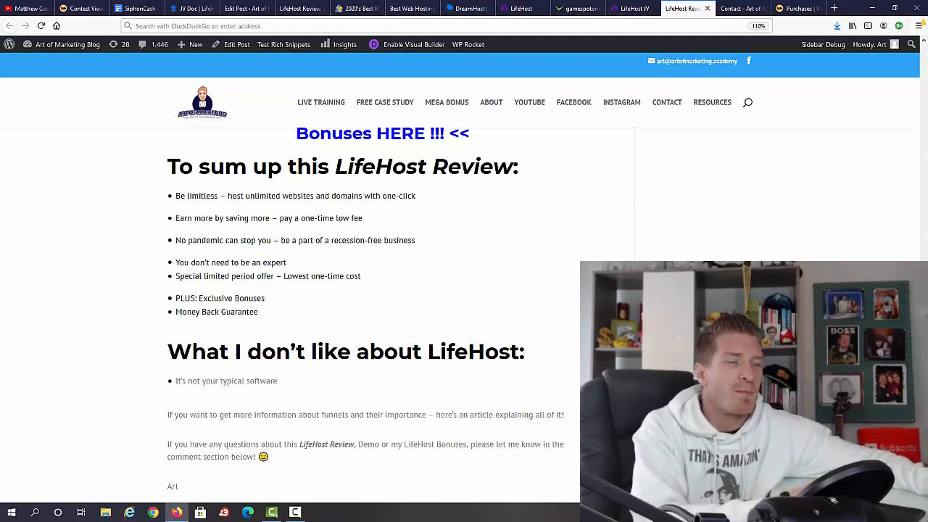
{"action": "scroll", "scroll_direction": "up", "scroll_amount": 3}
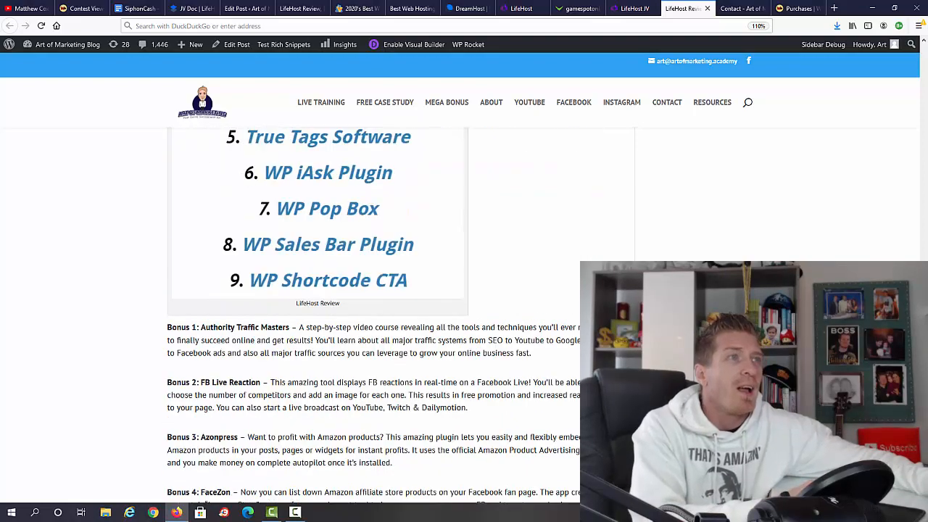
{"action": "left_click", "coordinate": [796, 8]}
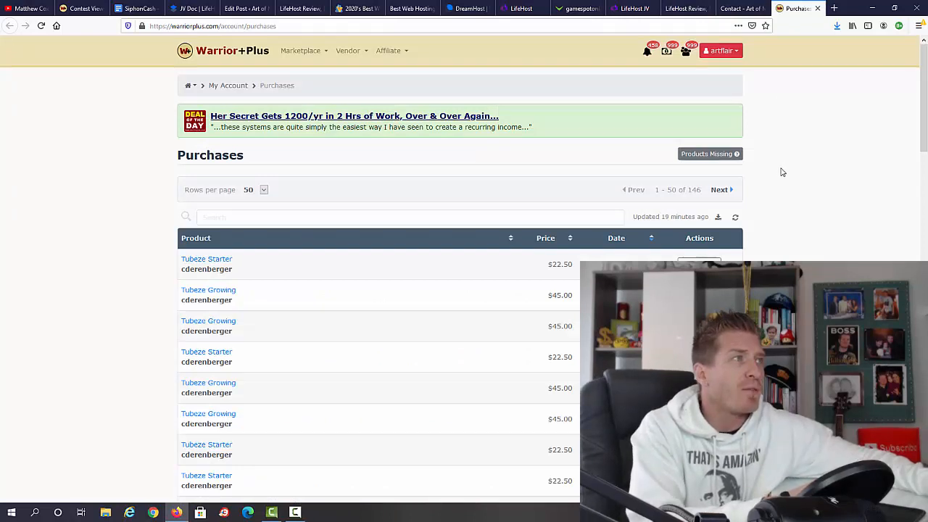
{"action": "mouse_move", "coordinate": [859, 181]}
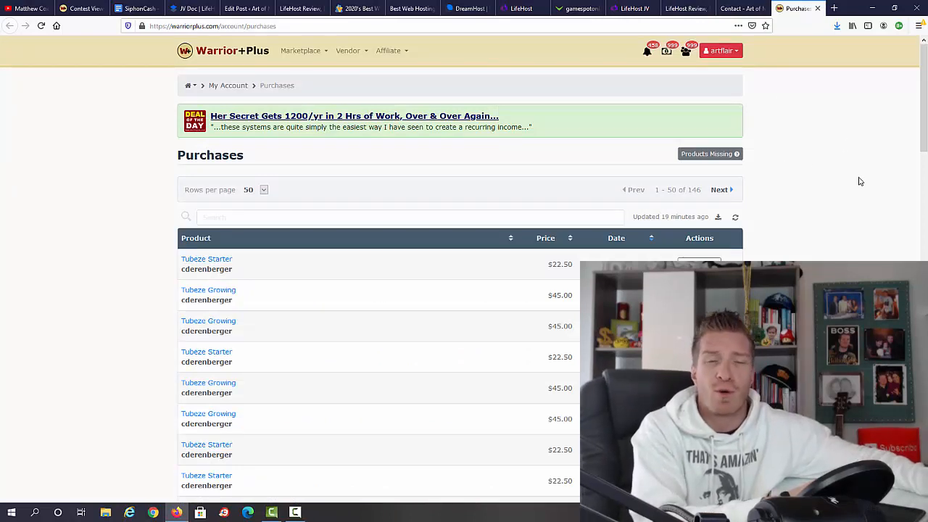
{"action": "left_click", "coordinate": [719, 49]}
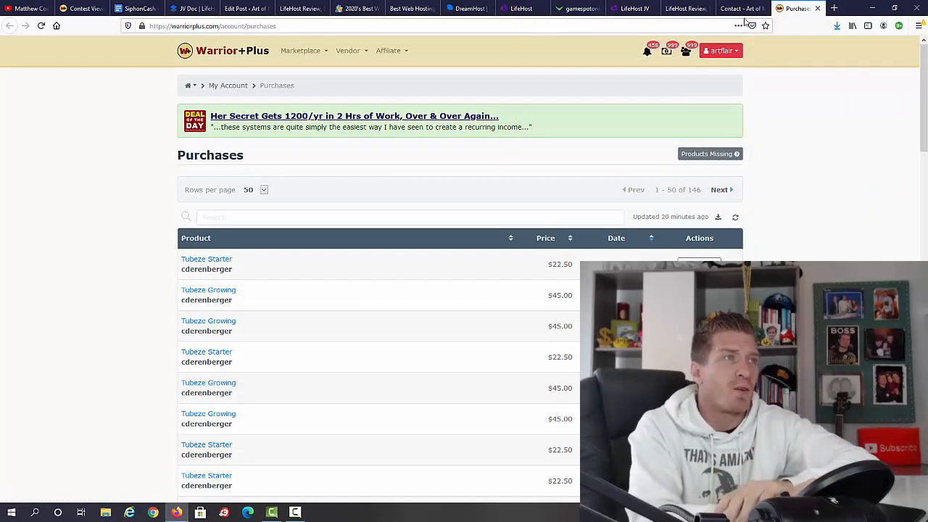
{"action": "left_click", "coordinate": [682, 8]}
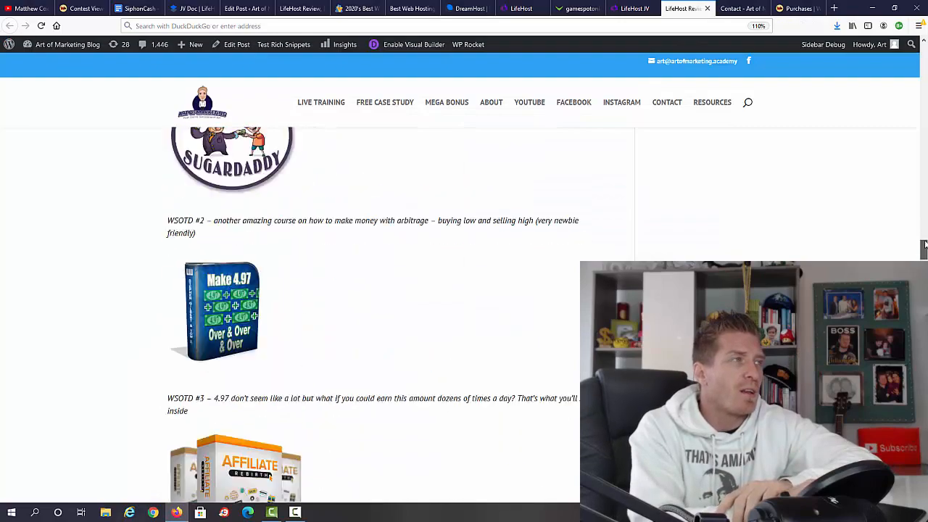
Scroll back up to the 'Bonuses you're getting from me for Free' heading with Custom Bonus #1.
{"action": "scroll", "scroll_direction": "down", "scroll_amount": 3}
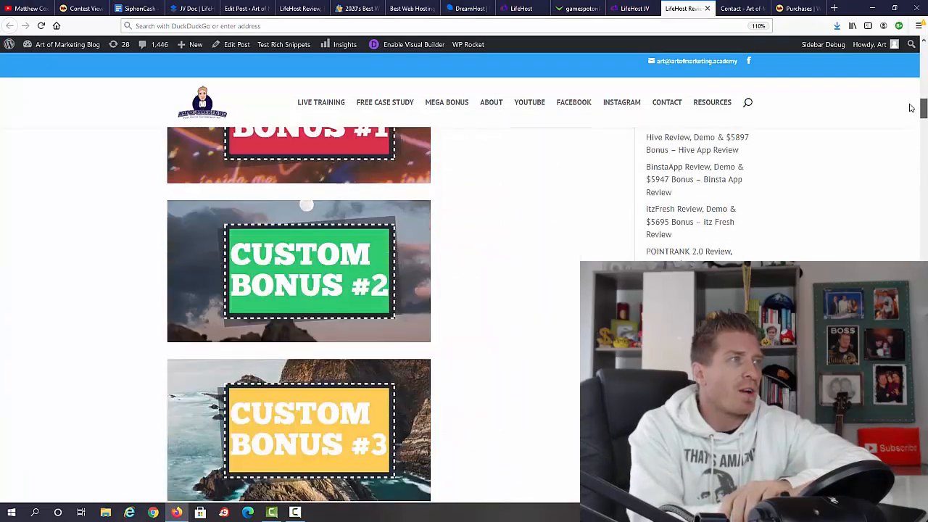
{"action": "scroll", "scroll_direction": "up", "scroll_amount": 3}
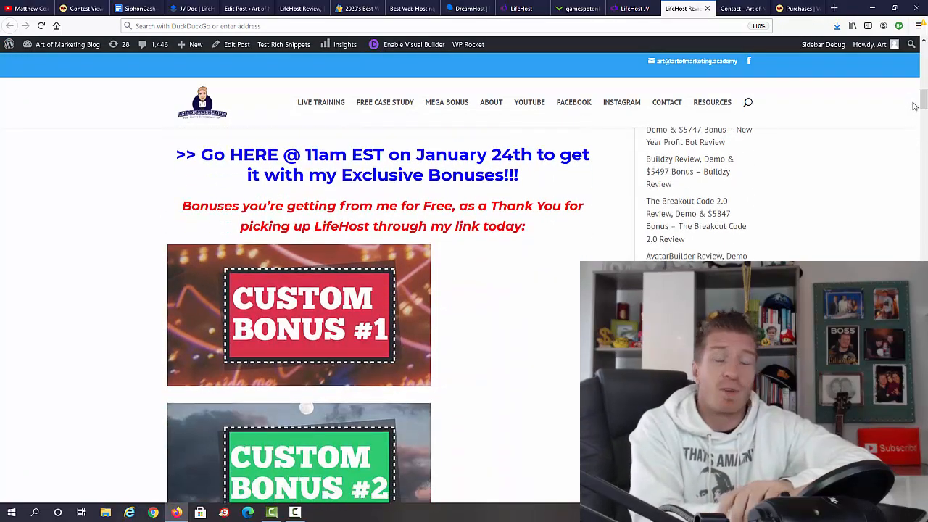
{"action": "mouse_move", "coordinate": [577, 374]}
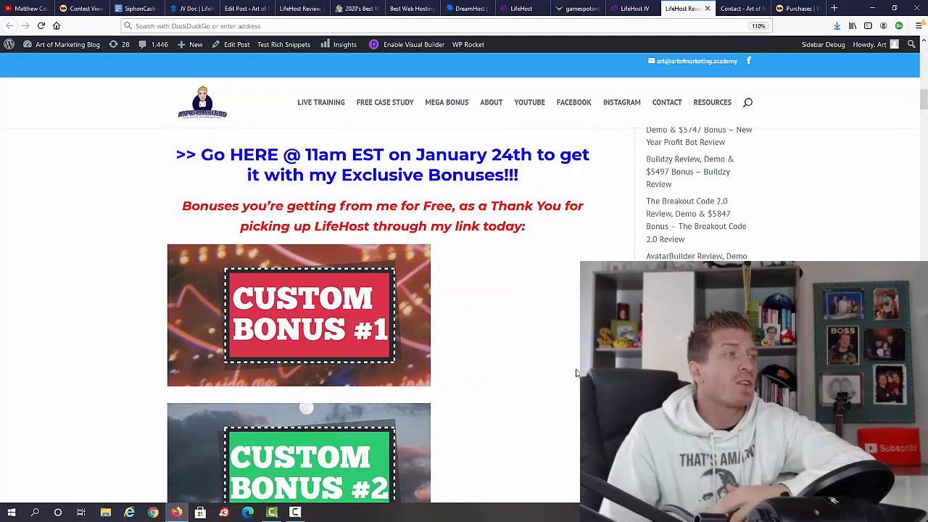